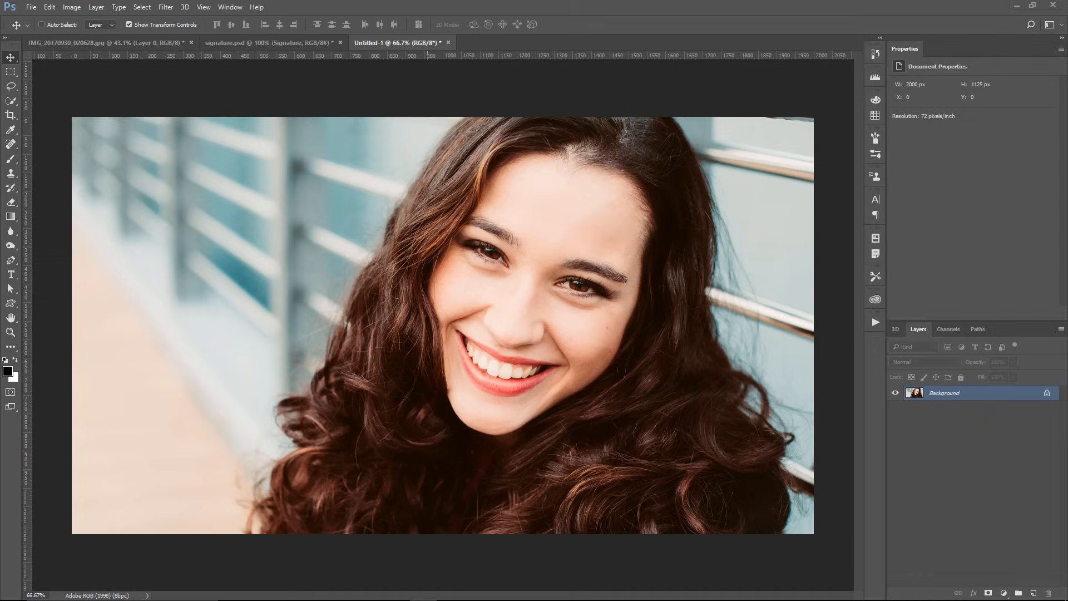
{"action": "mouse_move", "coordinate": [562, 338]}
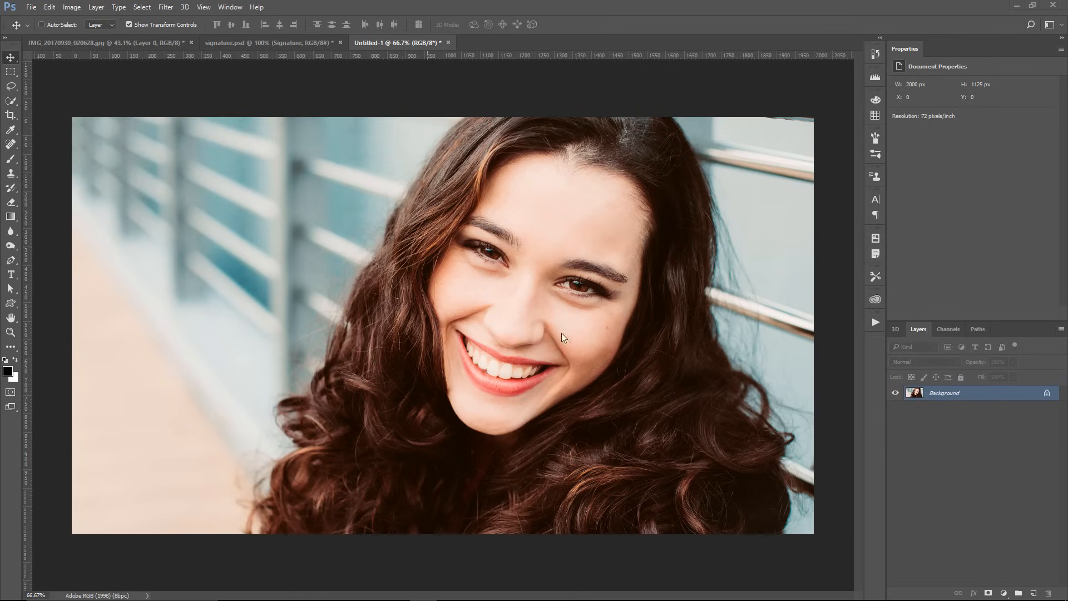
{"action": "mouse_move", "coordinate": [697, 485]}
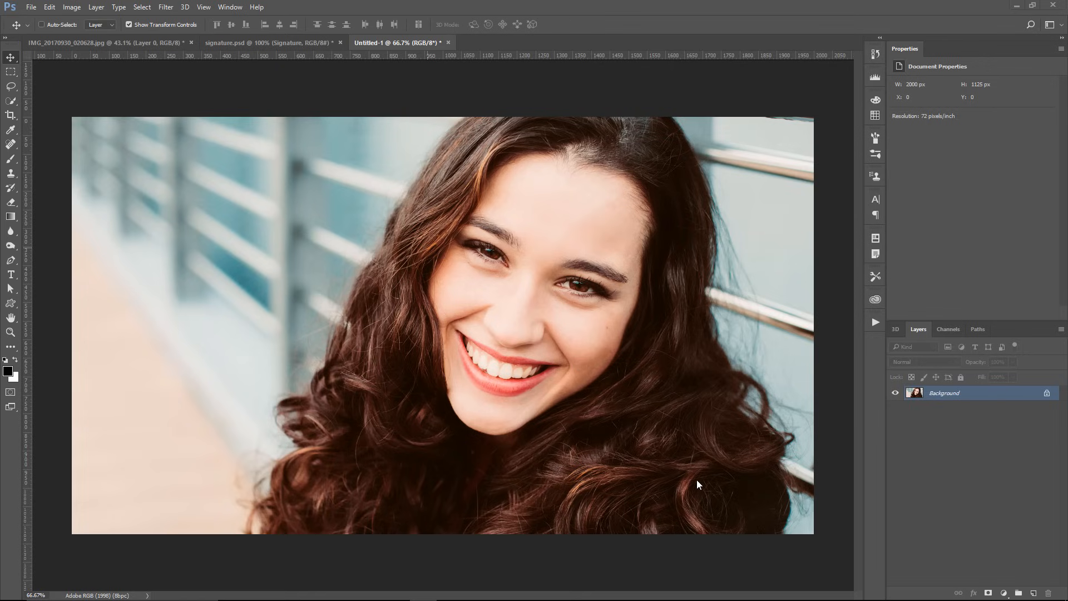
{"action": "mouse_move", "coordinate": [371, 318]}
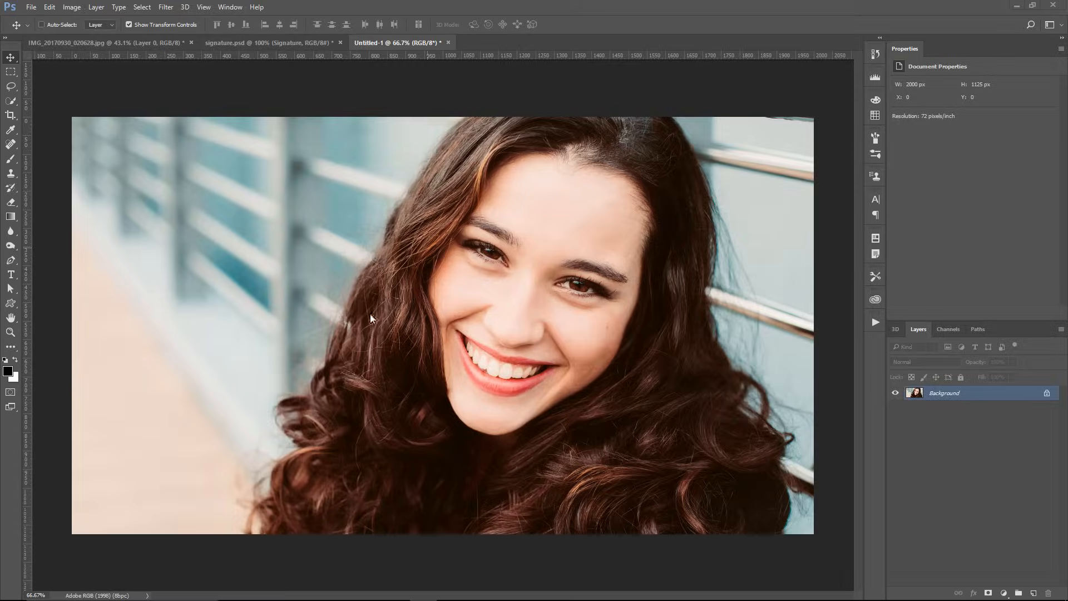
Step: Switch to the IMG_20170930_020628.jpg signature photo document
{"action": "left_click", "coordinate": [266, 42]}
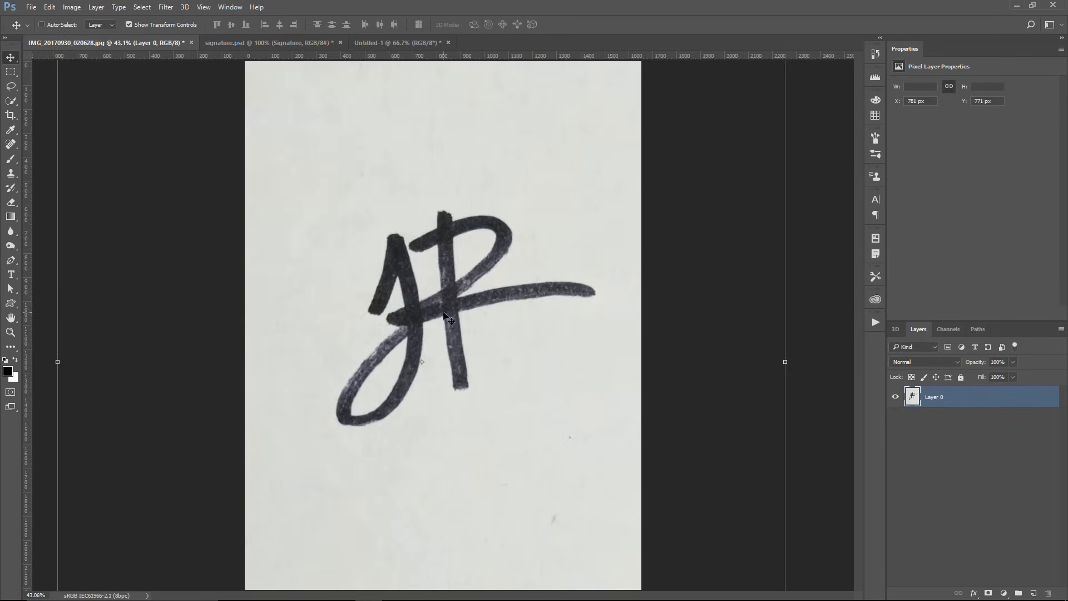
{"action": "mouse_move", "coordinate": [446, 366]}
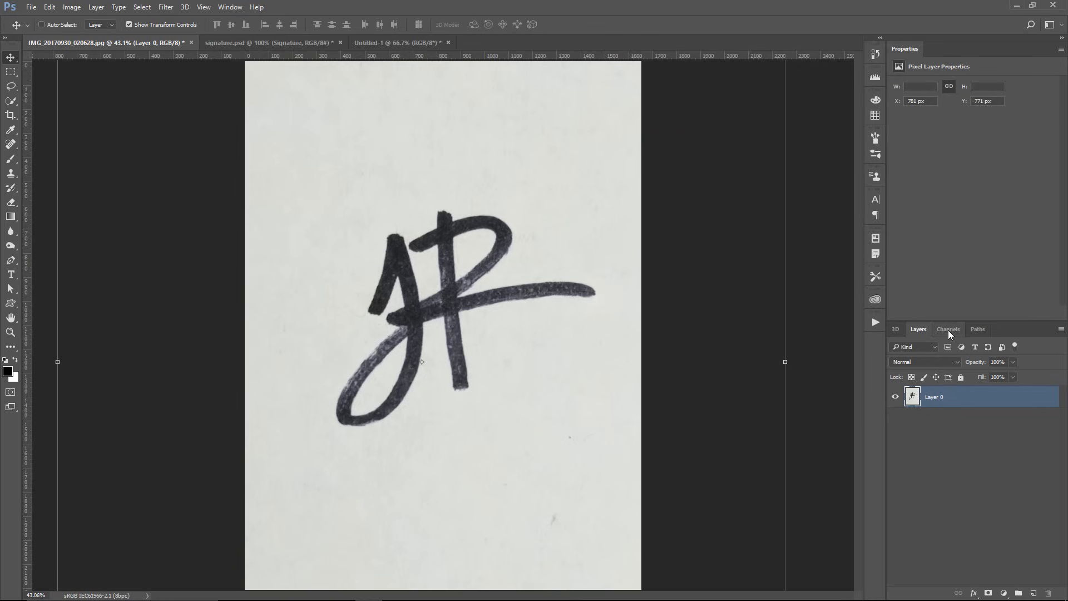
Step: Duplicate the Blue channel and invert the Blue copy so the signature reads light on dark
{"action": "left_click", "coordinate": [947, 328]}
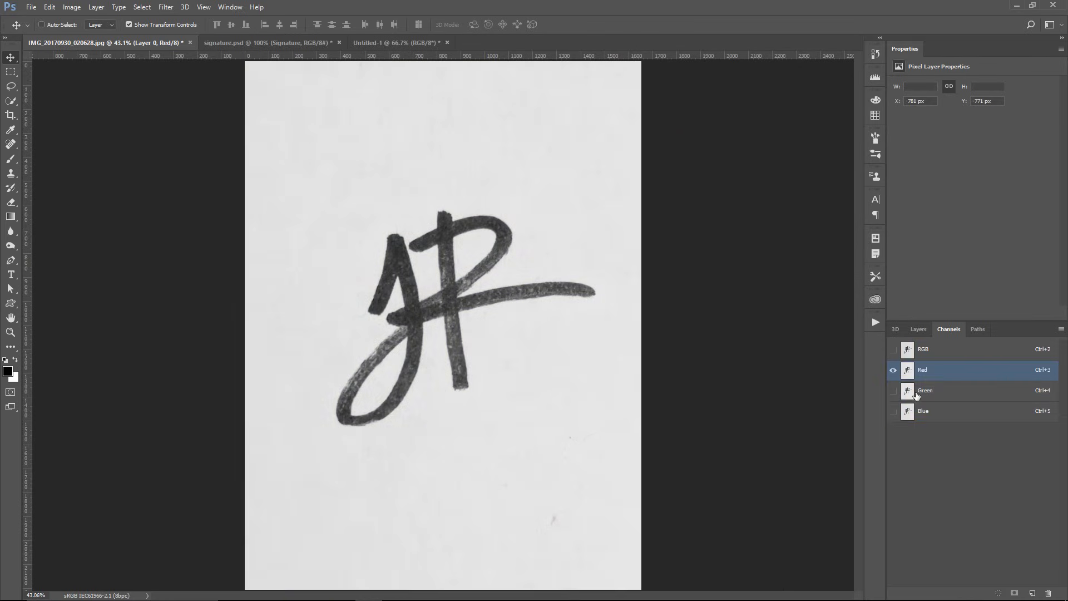
{"action": "left_click", "coordinate": [924, 411]}
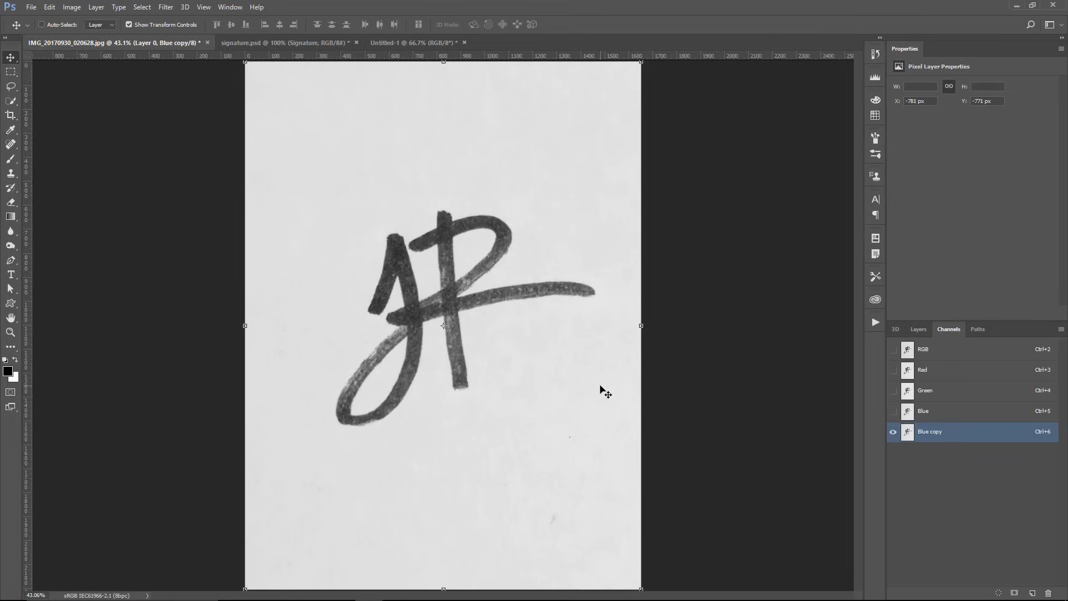
{"action": "key", "text": "ctrl+i"}
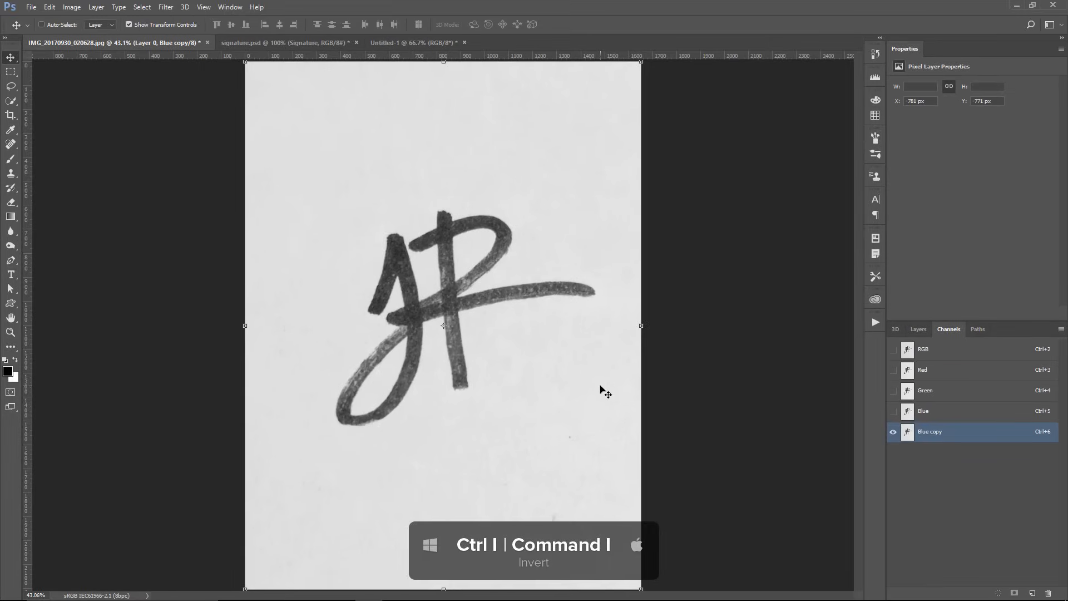
{"action": "key", "text": "ctrl+i"}
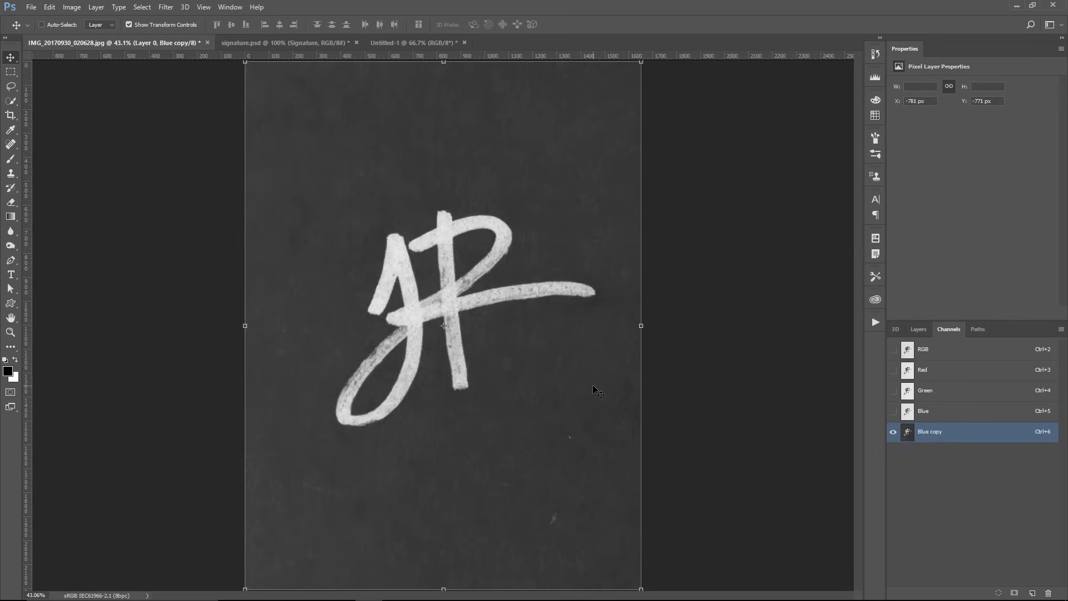
{"action": "mouse_move", "coordinate": [274, 146]}
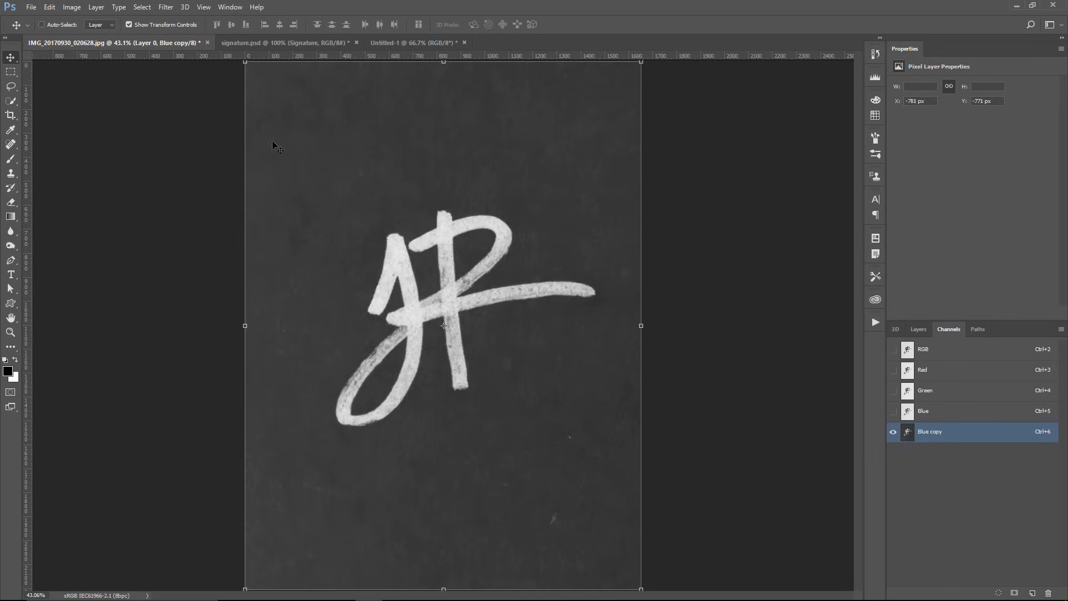
{"action": "mouse_move", "coordinate": [580, 375]}
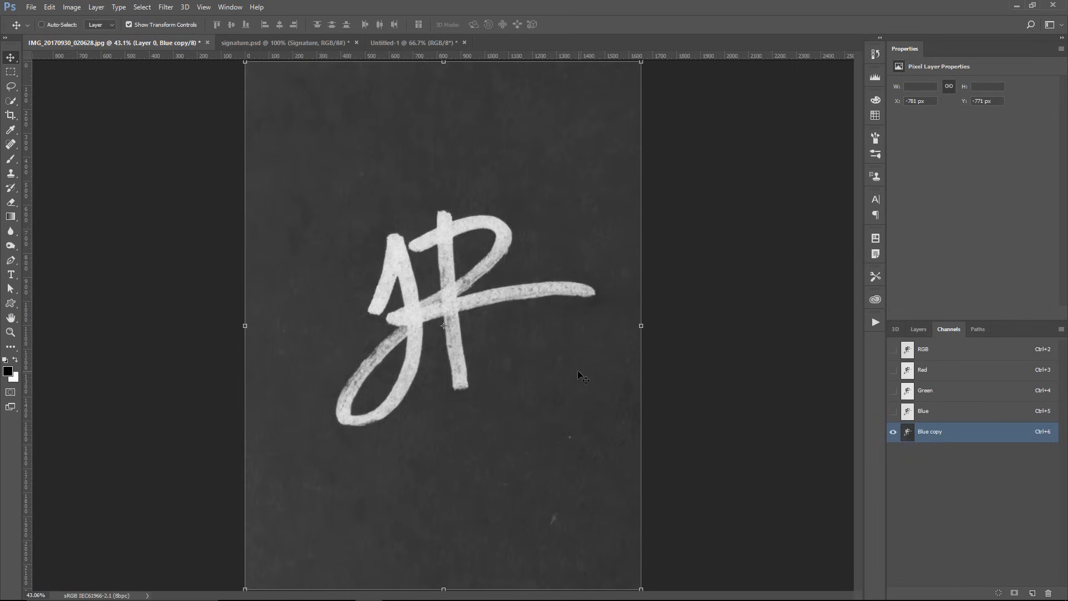
Step: Apply Levels to the Blue copy channel with input levels 59, 3.50 and 221
{"action": "left_click", "coordinate": [71, 7]}
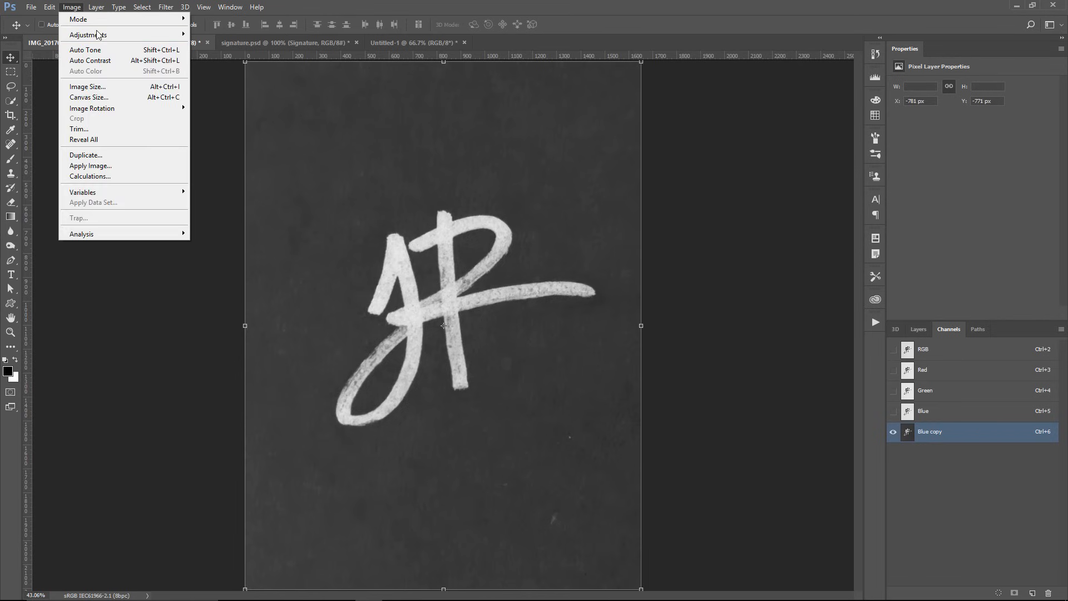
{"action": "left_click", "coordinate": [88, 34]}
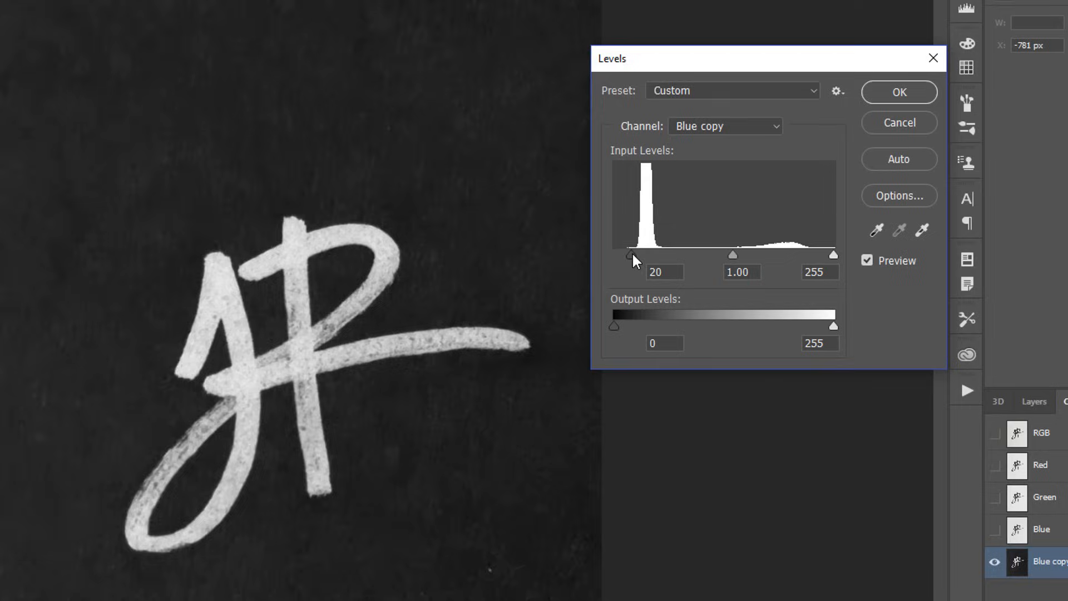
{"action": "left_click_drag", "start_coordinate": [631, 254], "coordinate": [662, 254]}
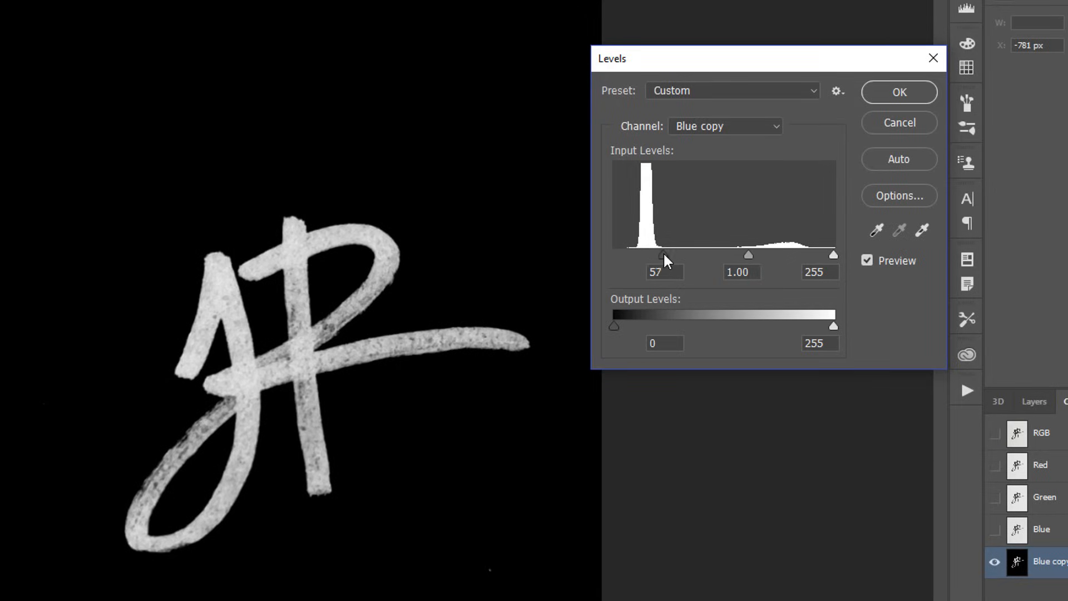
{"action": "left_click_drag", "start_coordinate": [834, 254], "coordinate": [810, 254]}
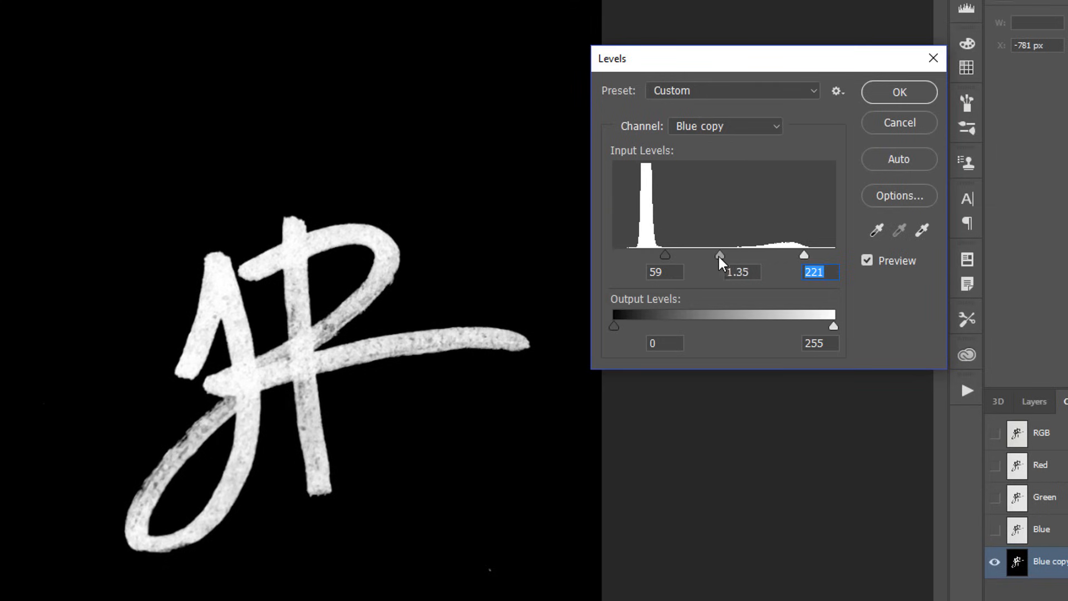
{"action": "left_click_drag", "start_coordinate": [720, 255], "coordinate": [680, 255]}
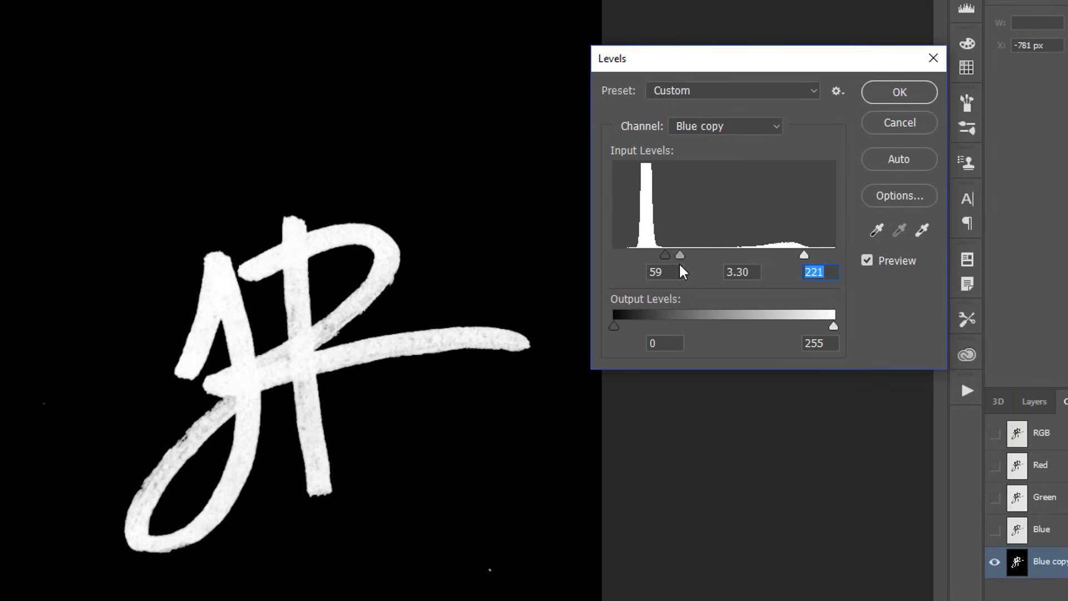
{"action": "left_click", "coordinate": [740, 272]}
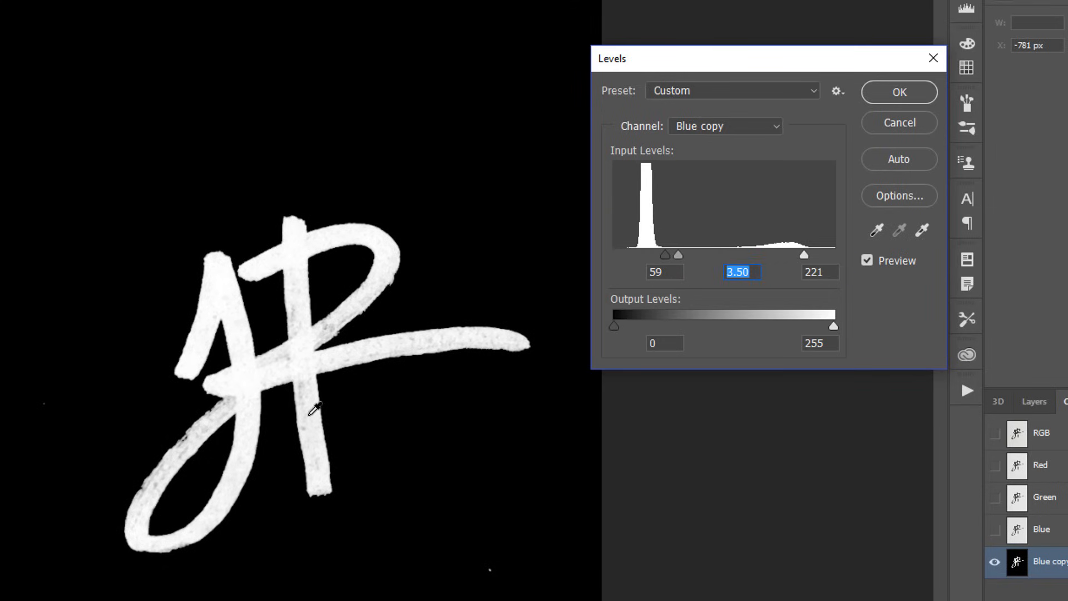
{"action": "left_click", "coordinate": [898, 92]}
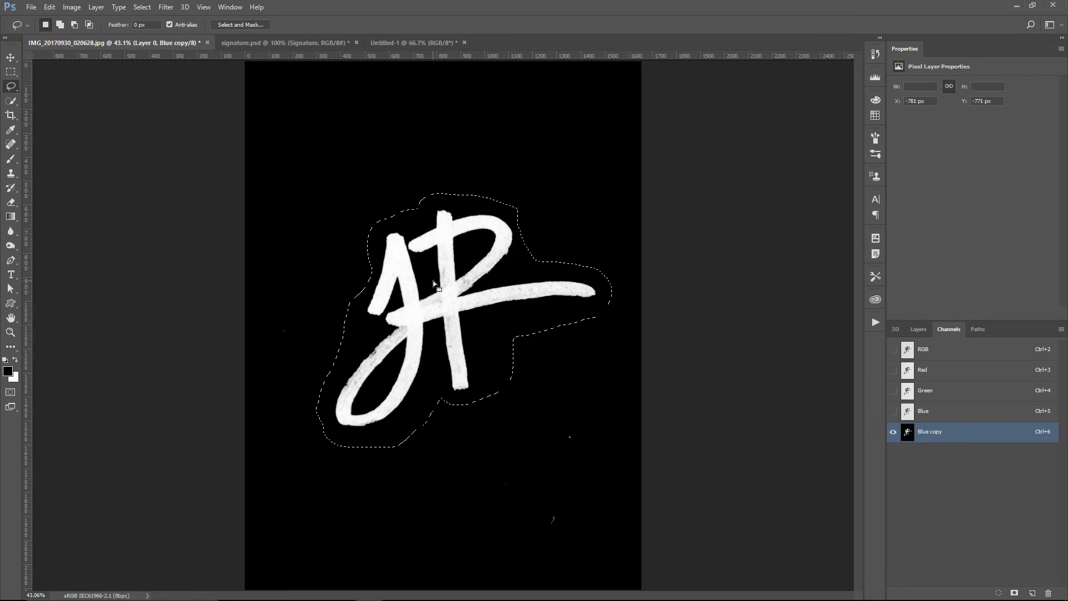
Step: Invert the lasso selection, fill everything outside the signature black, then deselect
{"action": "right_click", "coordinate": [437, 286]}
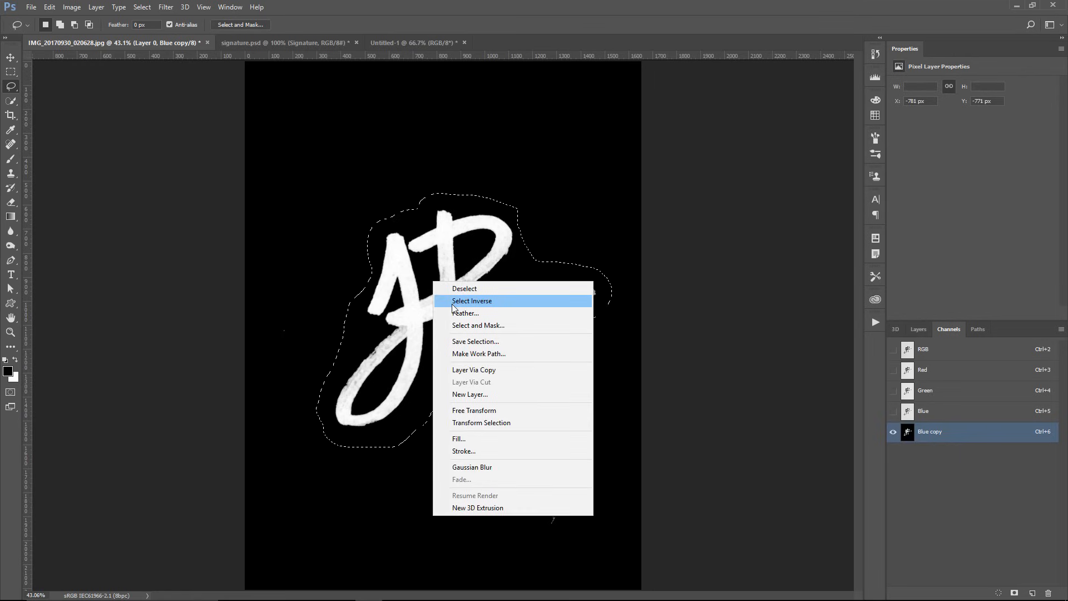
{"action": "left_click", "coordinate": [471, 301]}
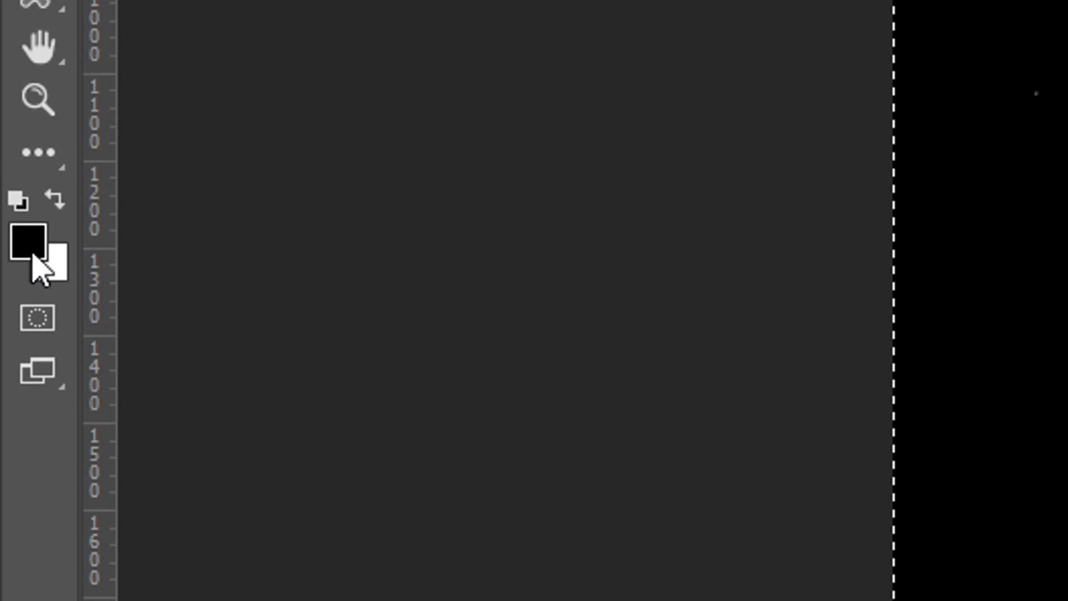
{"action": "key", "text": "alt+backspace"}
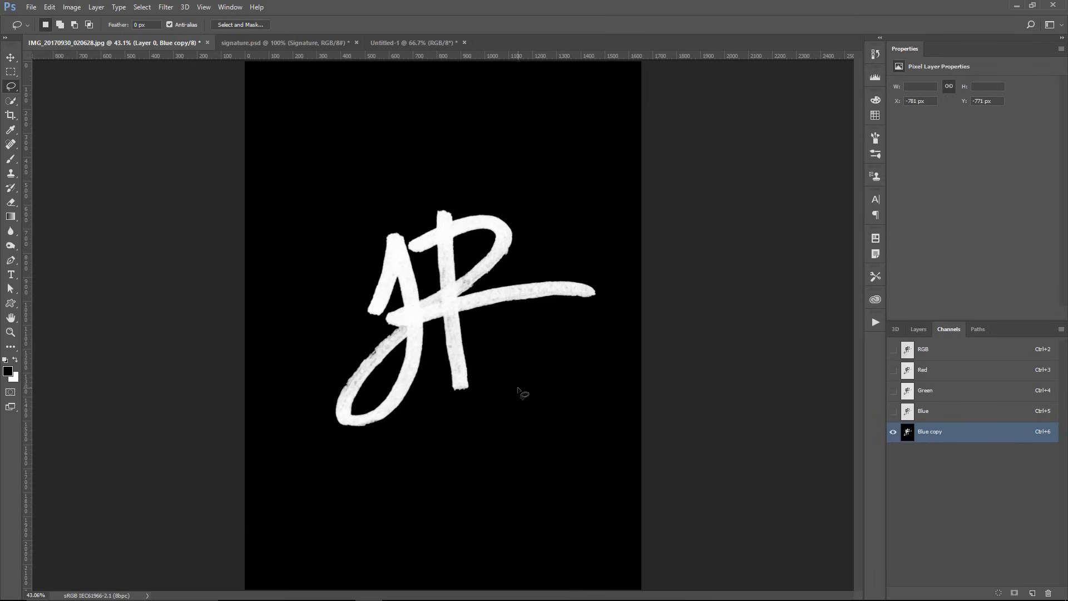
{"action": "key", "text": "ctrl+d"}
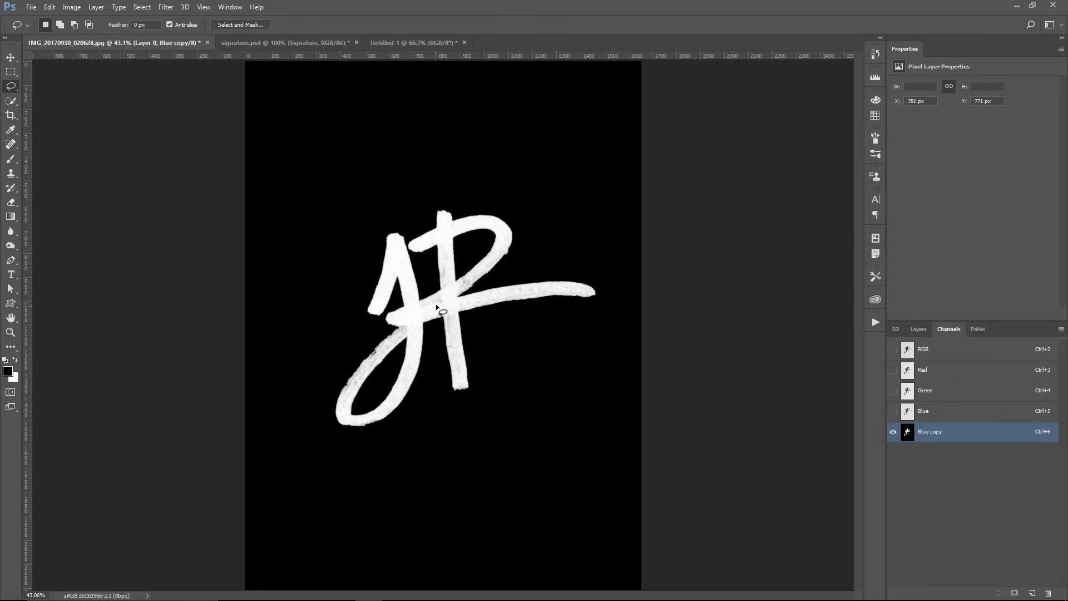
{"action": "mouse_move", "coordinate": [460, 290]}
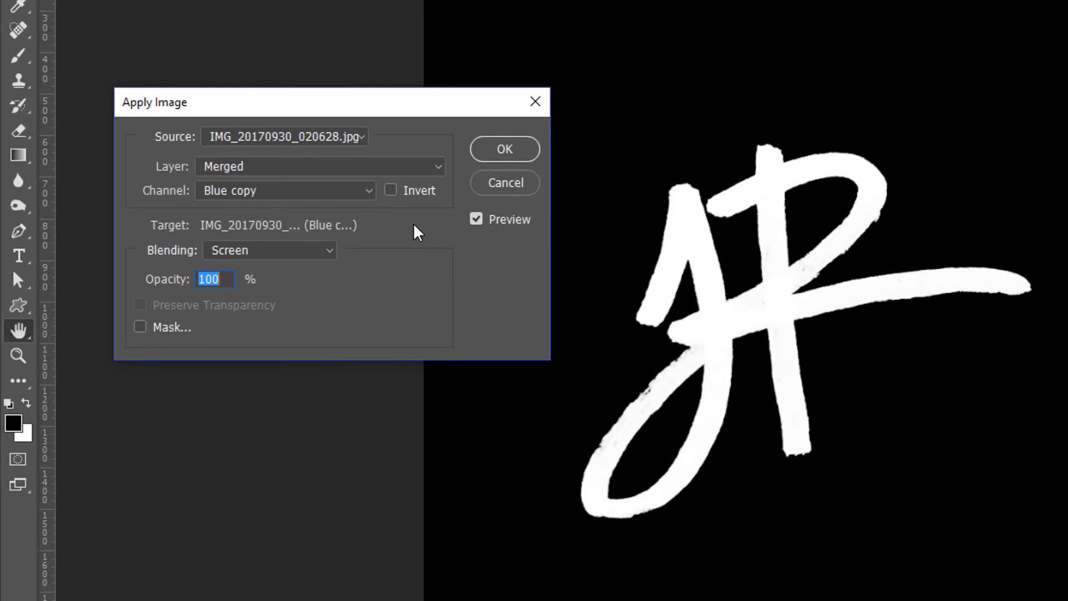
{"action": "mouse_move", "coordinate": [222, 200]}
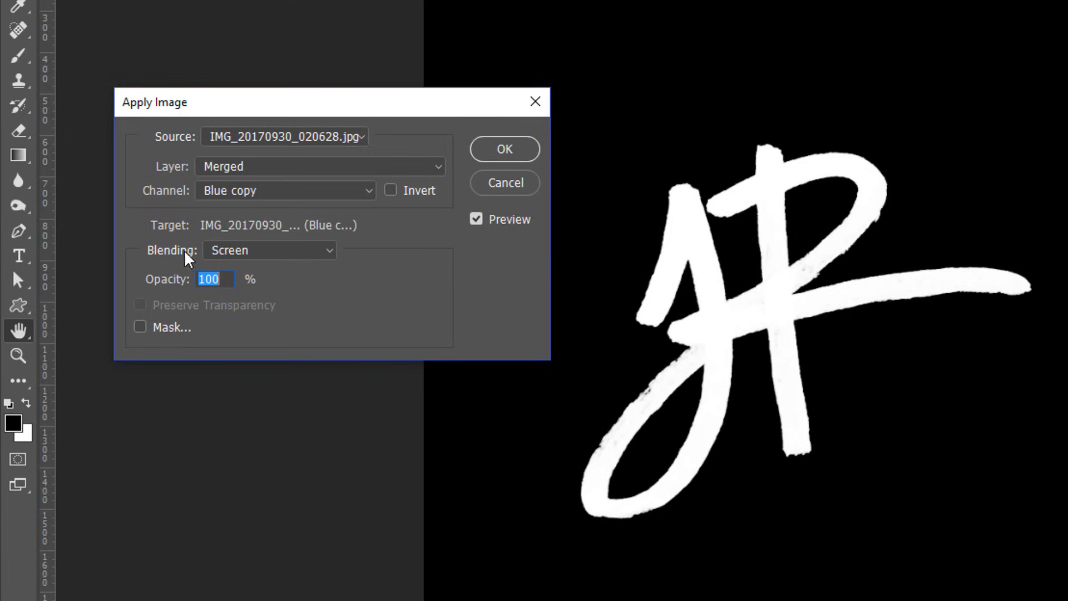
{"action": "mouse_move", "coordinate": [594, 207]}
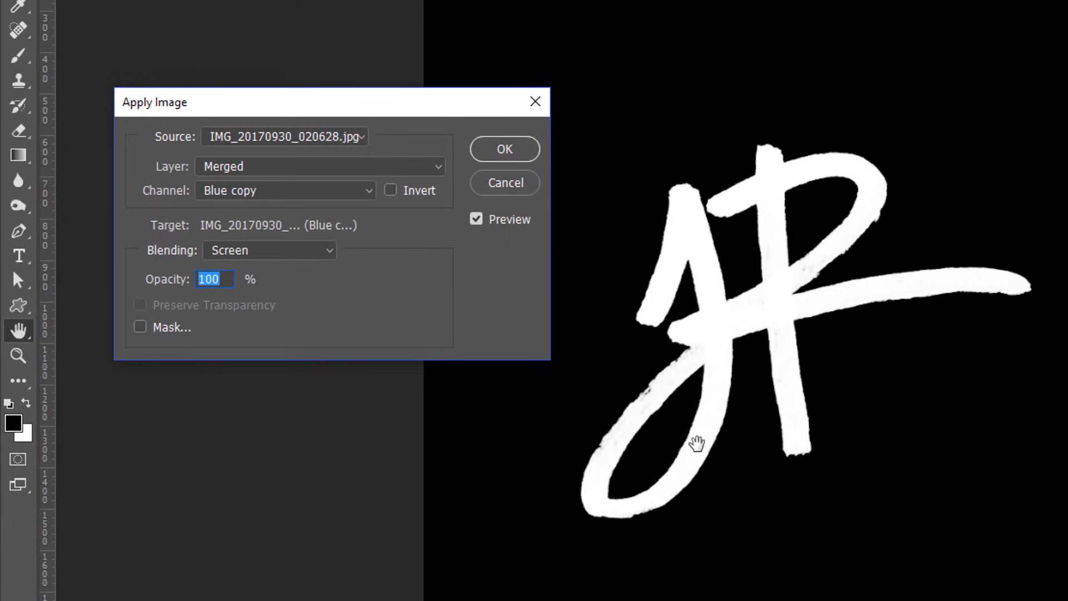
{"action": "mouse_move", "coordinate": [786, 340]}
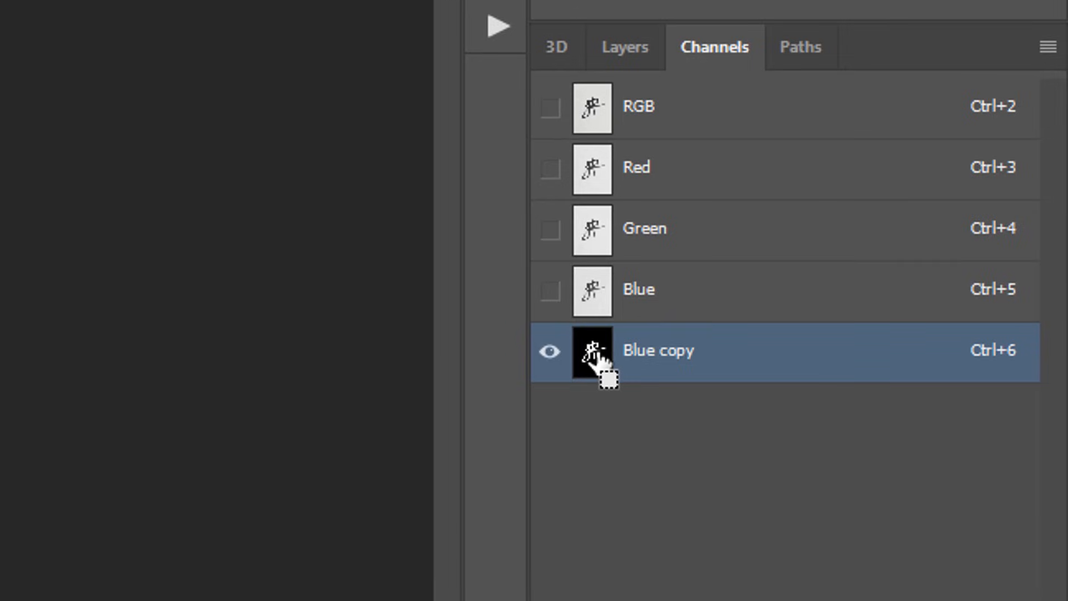
{"action": "mouse_move", "coordinate": [605, 306]}
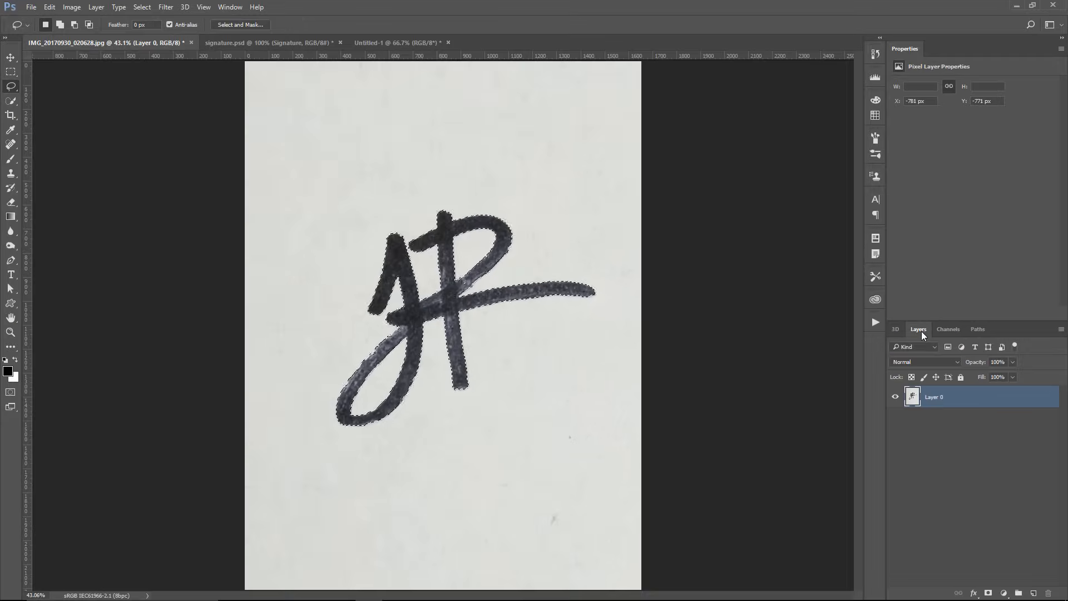
Step: Add a black Solid Color fill layer masked to the signature and hide Layer 0
{"action": "left_click", "coordinate": [1006, 592]}
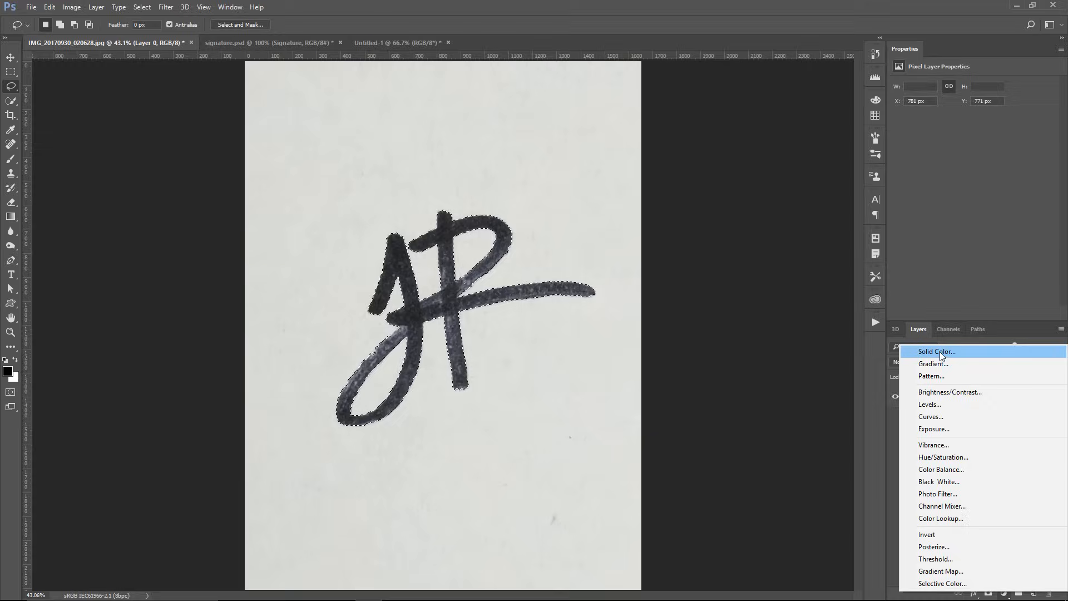
{"action": "left_click", "coordinate": [934, 351]}
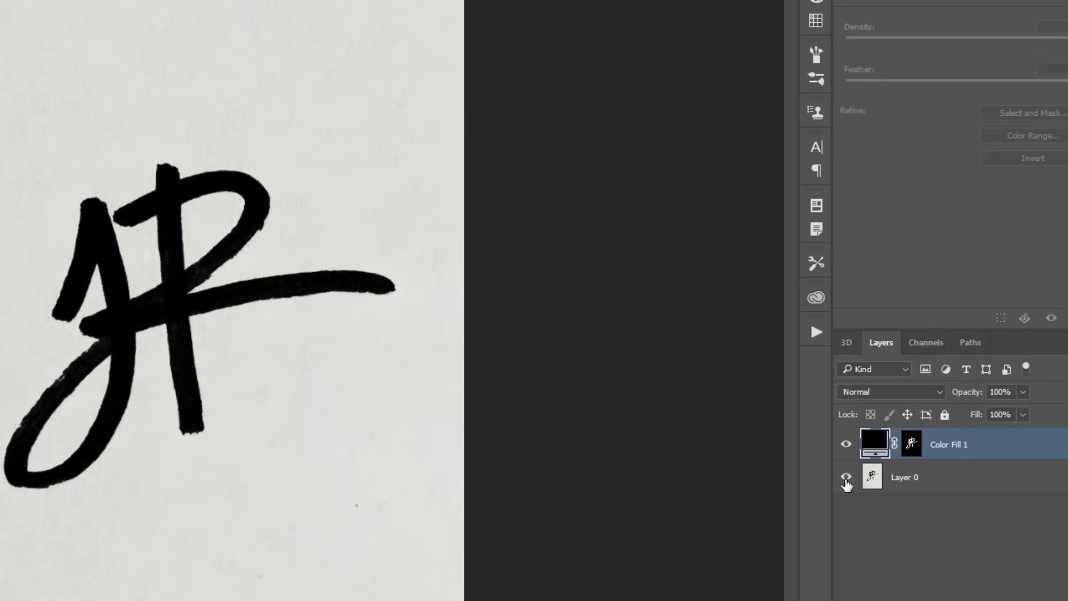
{"action": "left_click", "coordinate": [846, 476]}
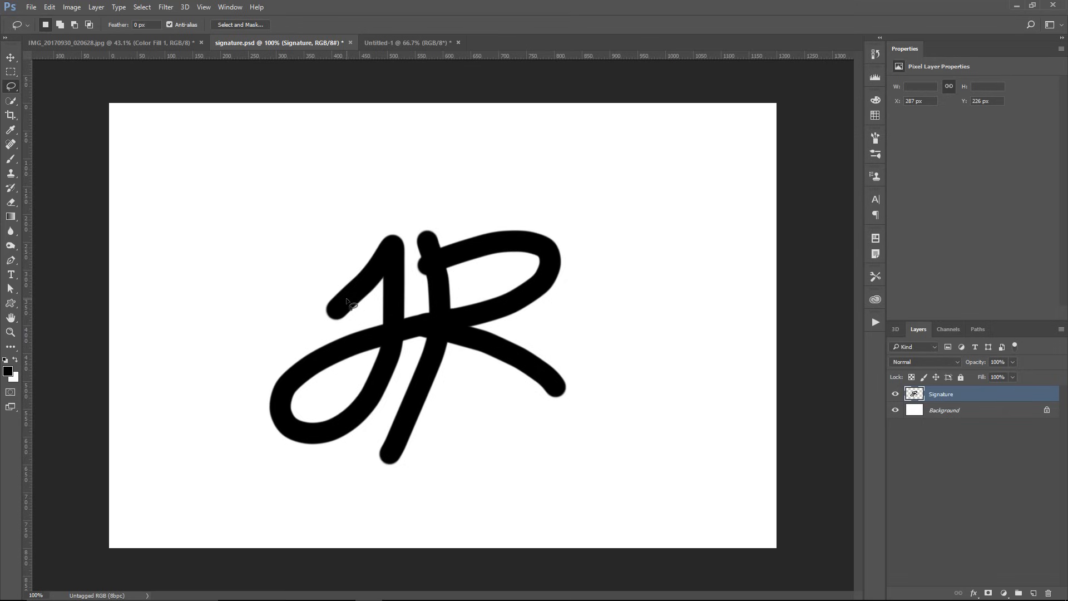
{"action": "mouse_move", "coordinate": [446, 329]}
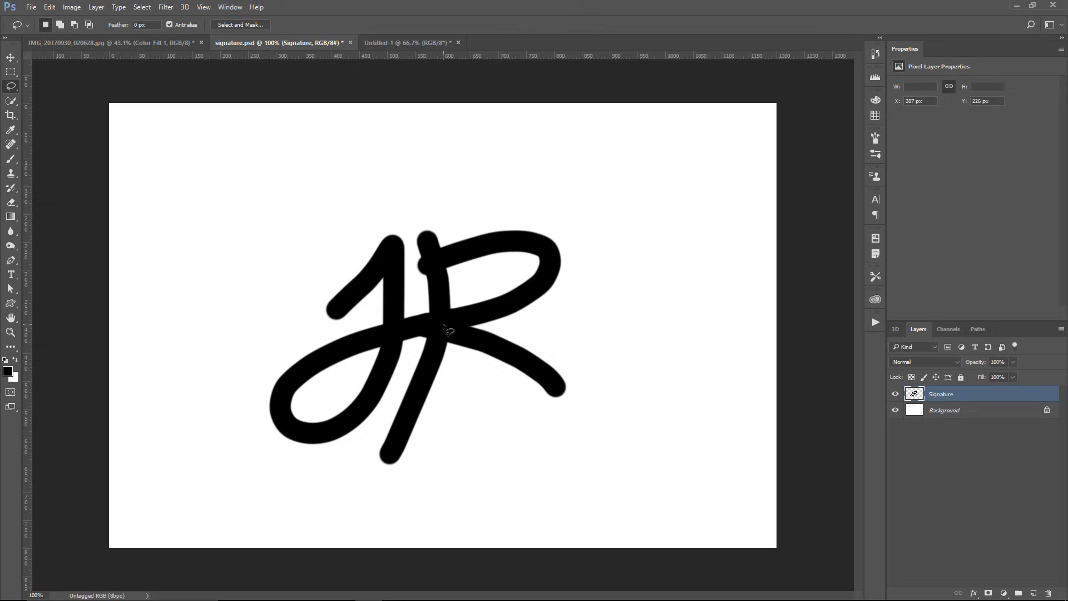
{"action": "mouse_move", "coordinate": [436, 313]}
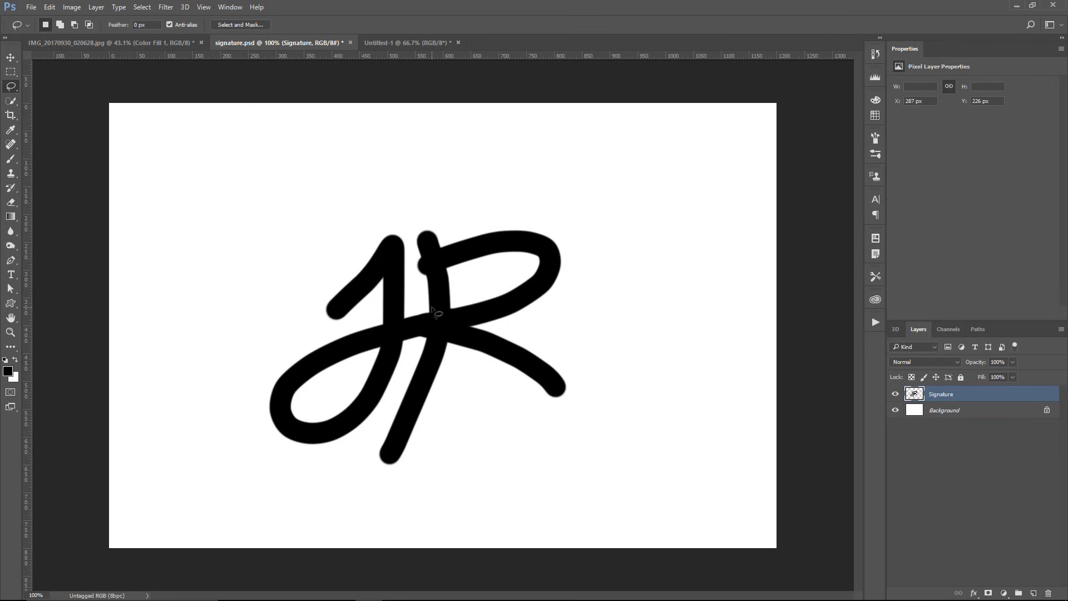
{"action": "mouse_move", "coordinate": [435, 285]}
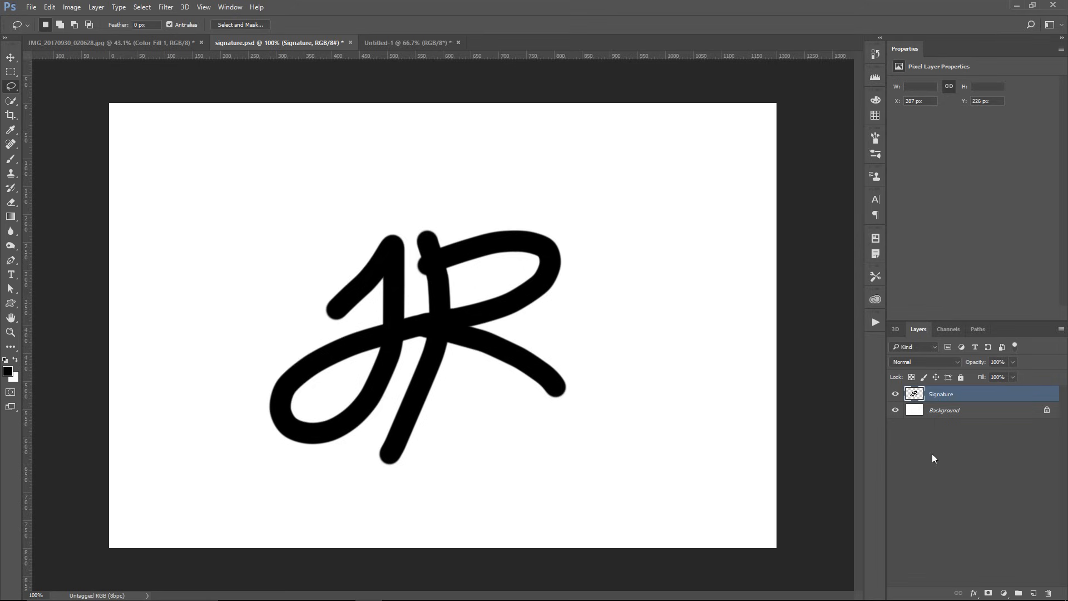
{"action": "mouse_move", "coordinate": [934, 473]}
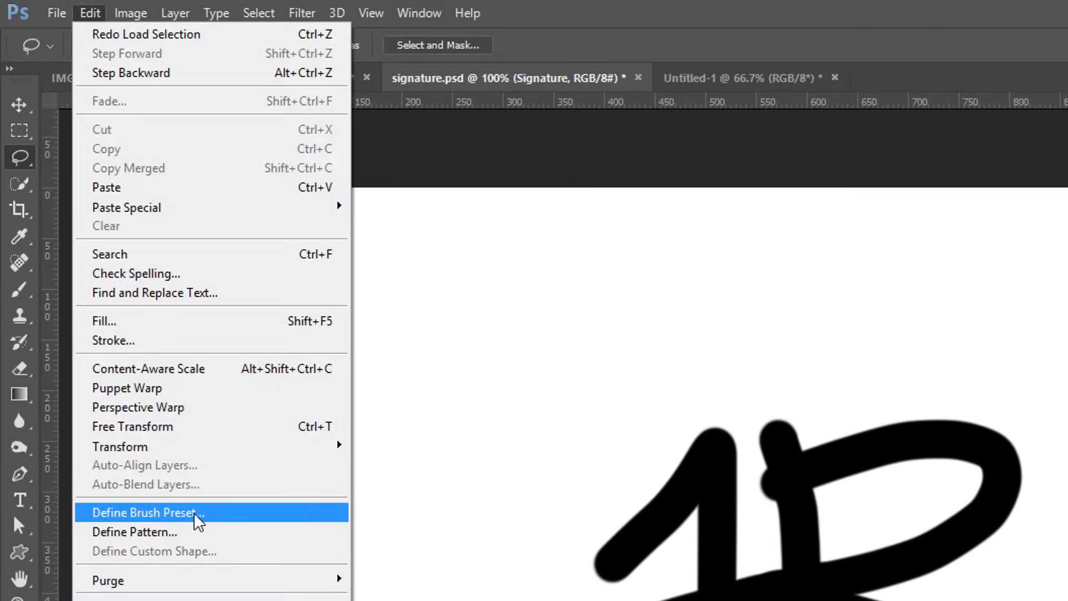
Step: Define the JR signature as a brush preset, keeping the default brush name
{"action": "left_click", "coordinate": [147, 512]}
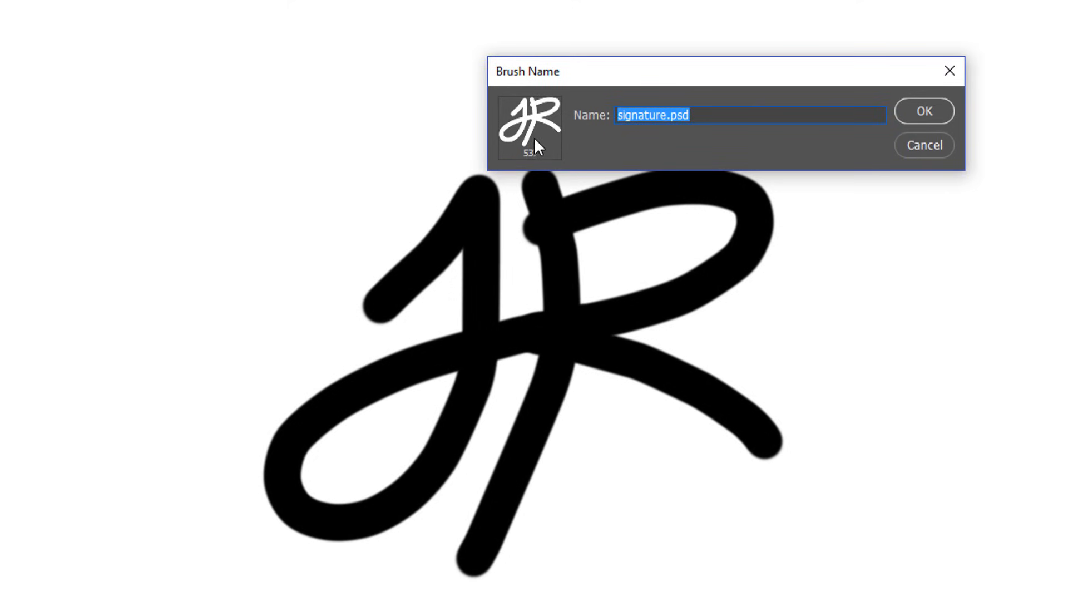
{"action": "left_click", "coordinate": [923, 112]}
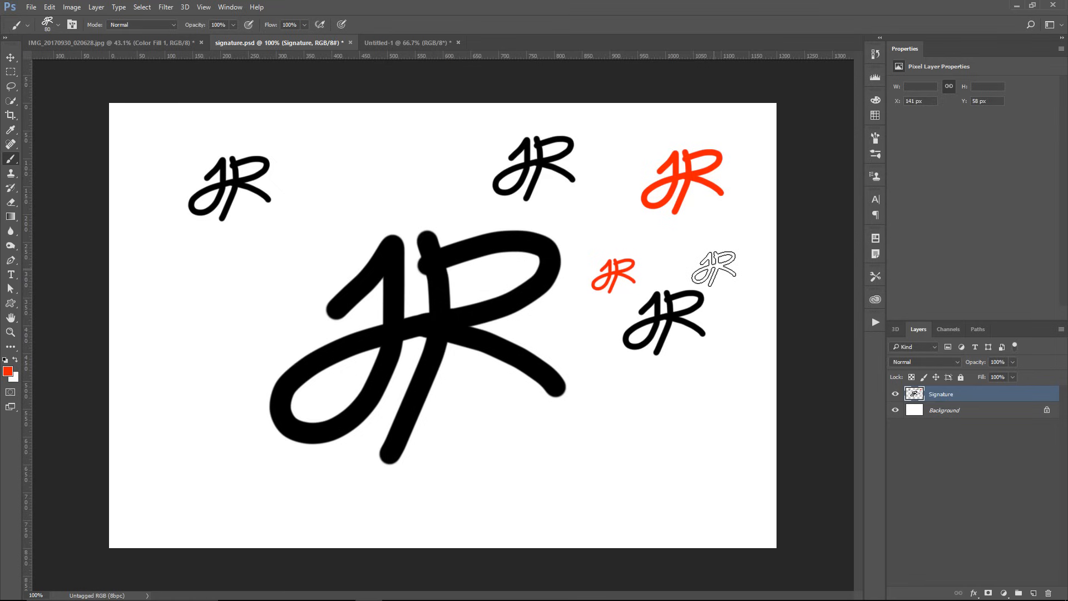
Step: Step backward twice with Ctrl+Alt+Z to remove the test brush stamps
{"action": "key", "text": "ctrl+alt+z"}
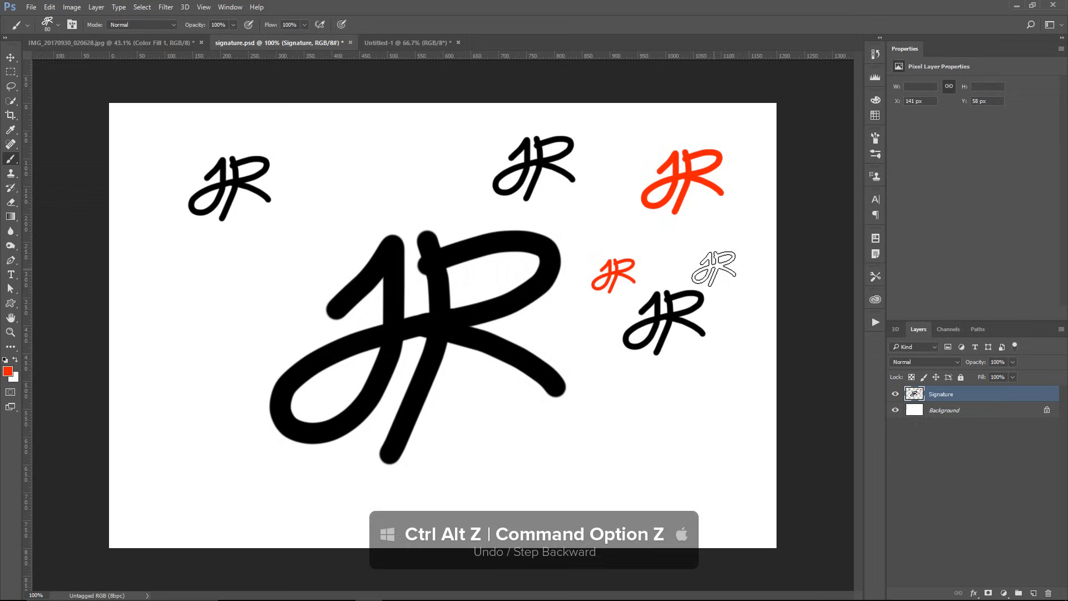
{"action": "key", "text": "ctrl+alt+z"}
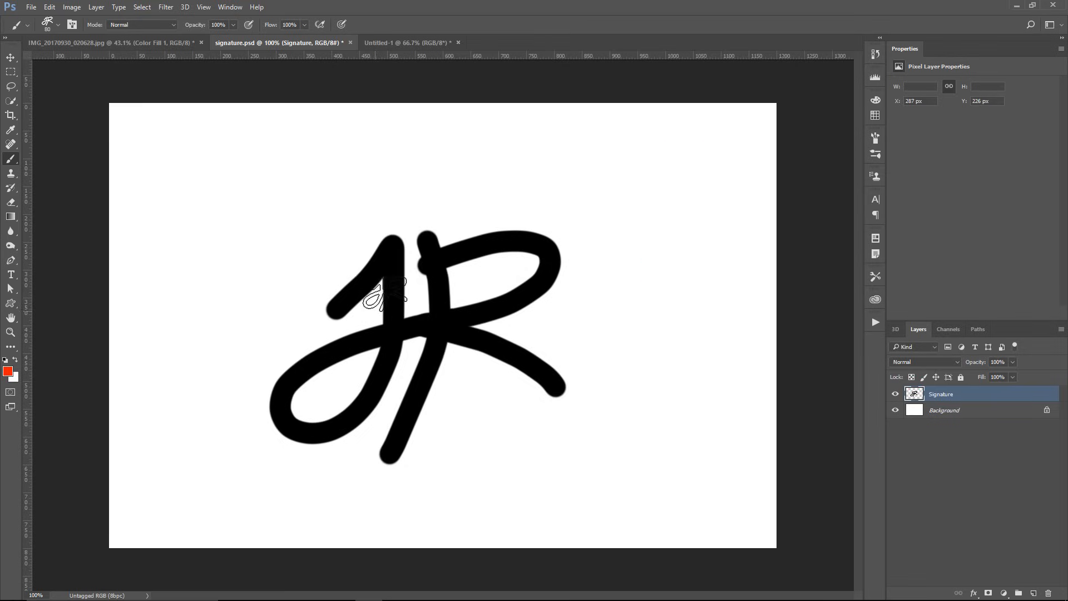
{"action": "mouse_move", "coordinate": [460, 361]}
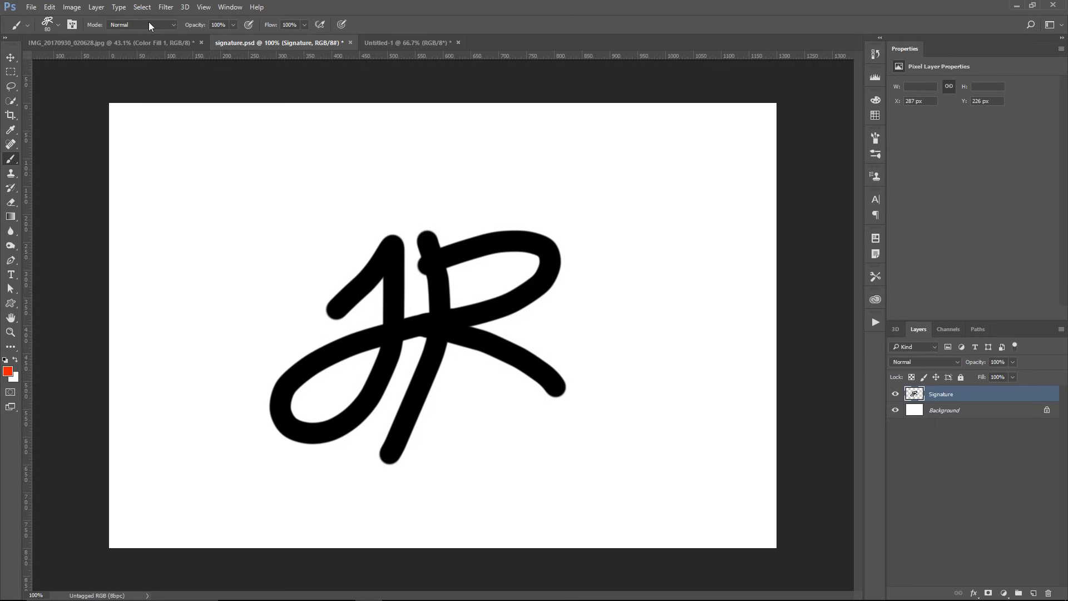
{"action": "mouse_move", "coordinate": [264, 30]}
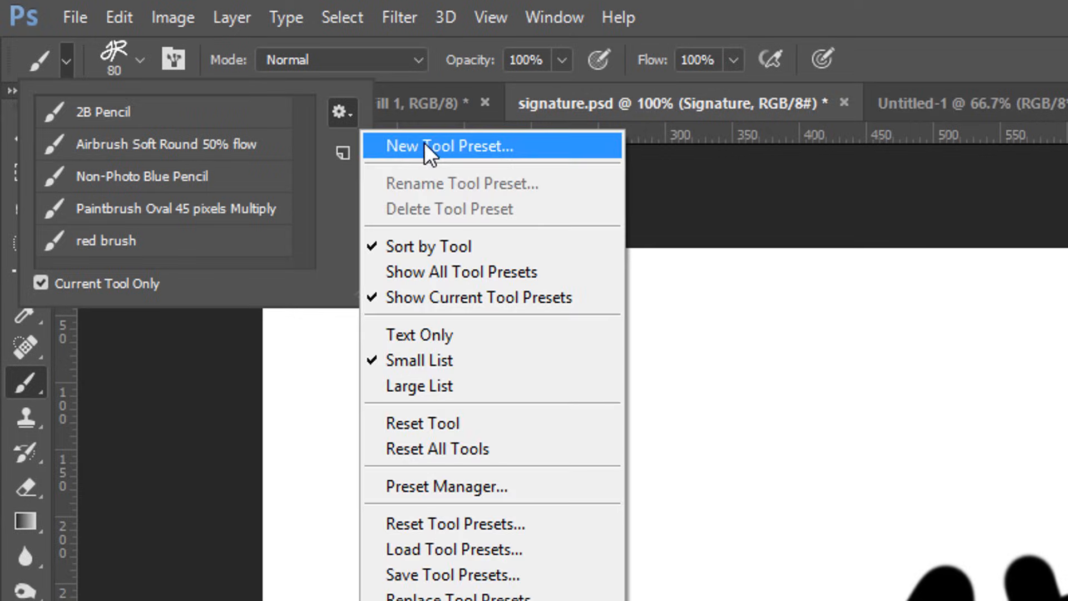
{"action": "left_click", "coordinate": [447, 145]}
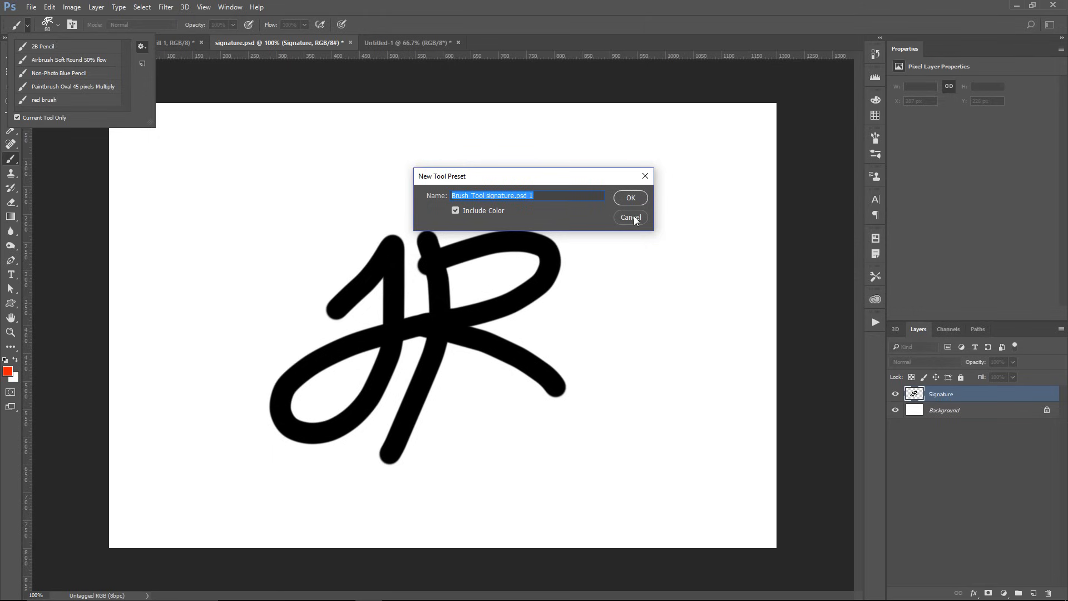
{"action": "left_click", "coordinate": [628, 217]}
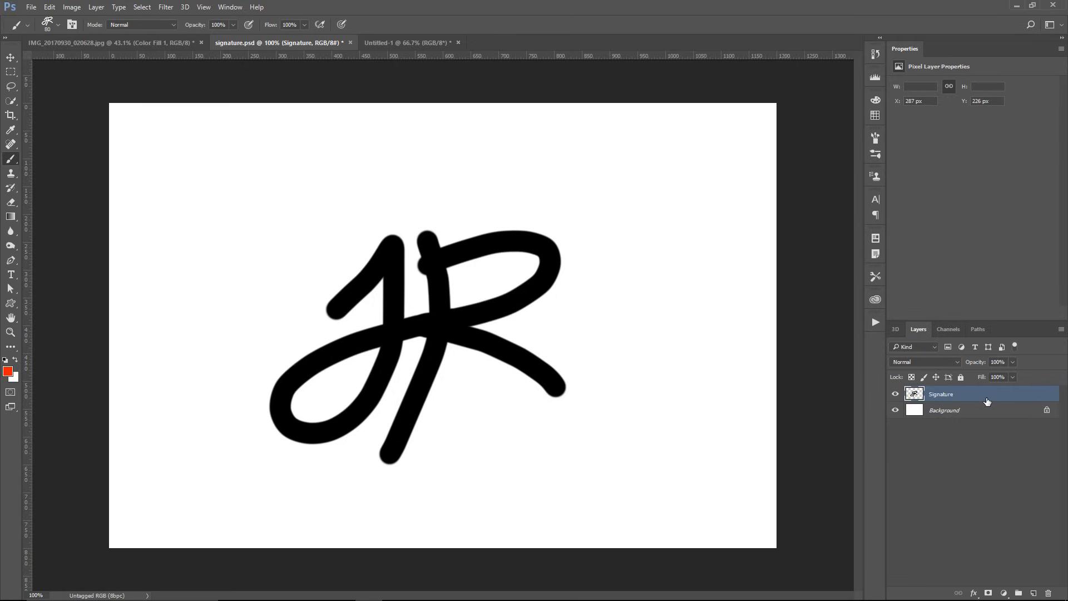
{"action": "mouse_move", "coordinate": [989, 406]}
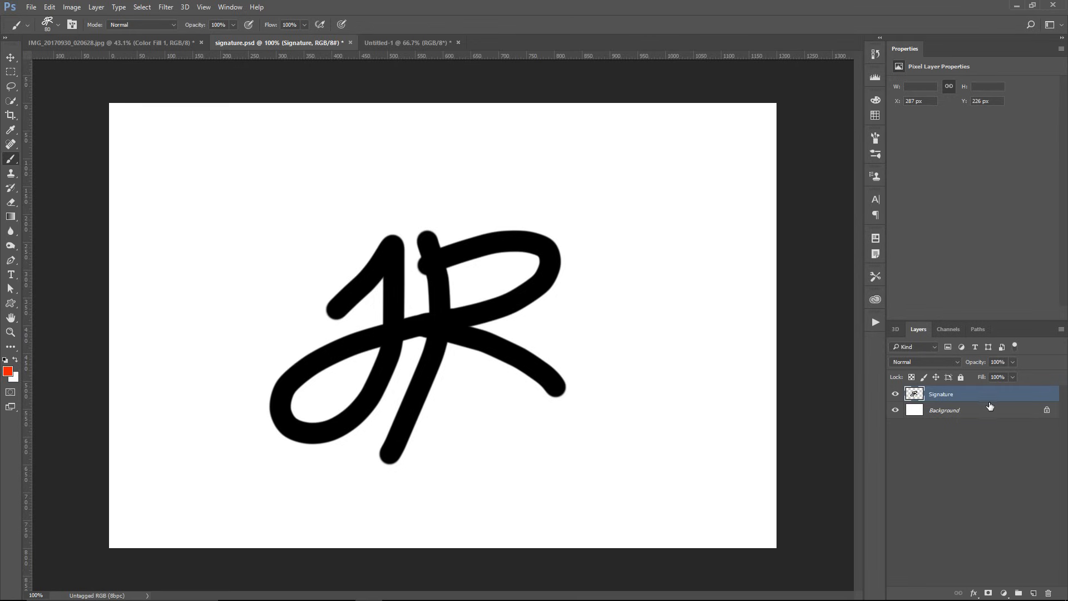
Step: Add a Solid Color fill layer coloured 1b1b1b above the Background
{"action": "left_click", "coordinate": [943, 410]}
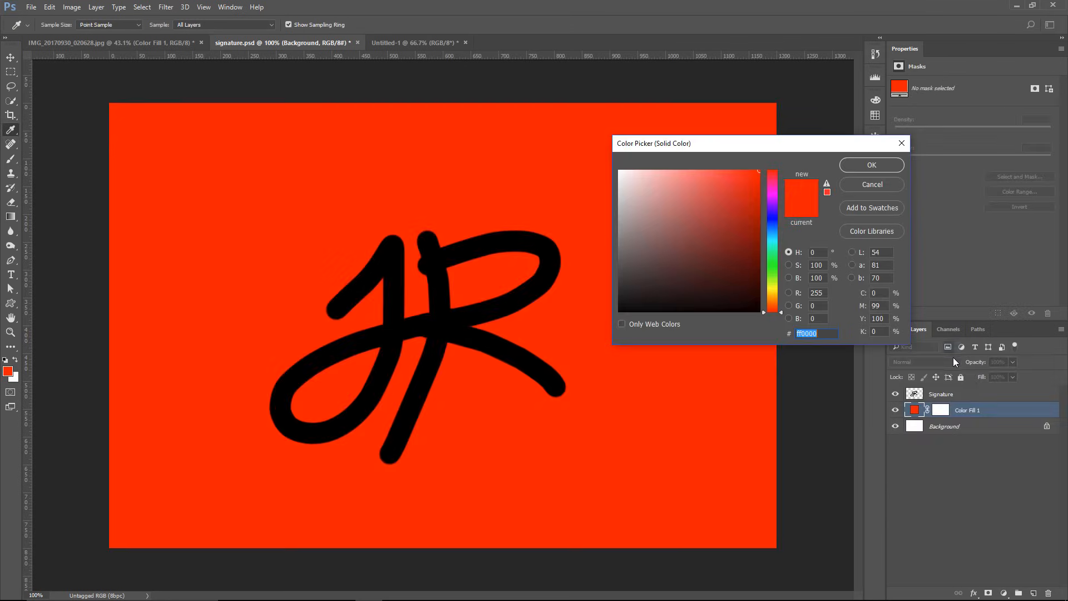
{"action": "type", "text": "1b1b1b"}
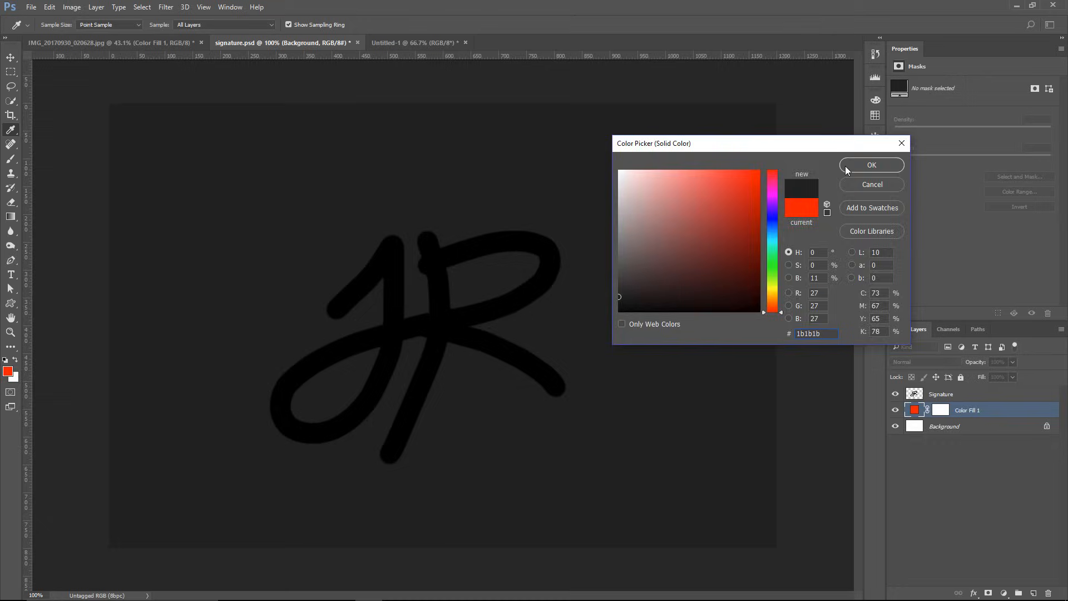
{"action": "left_click", "coordinate": [871, 164]}
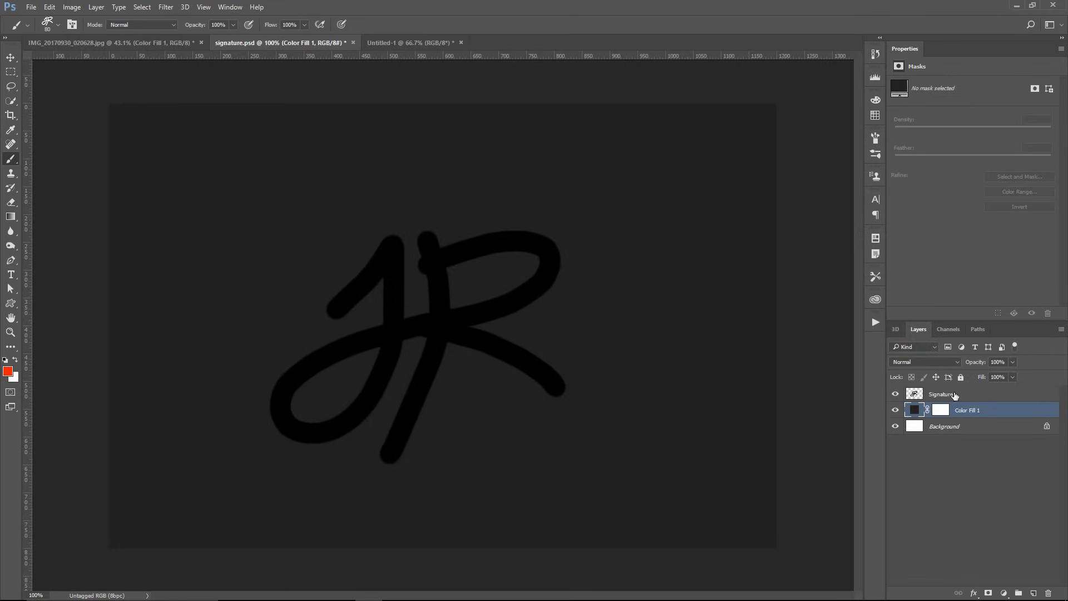
Step: Open the Signature layer's Layer Style and set Fill Opacity to 0%
{"action": "left_click", "coordinate": [960, 393]}
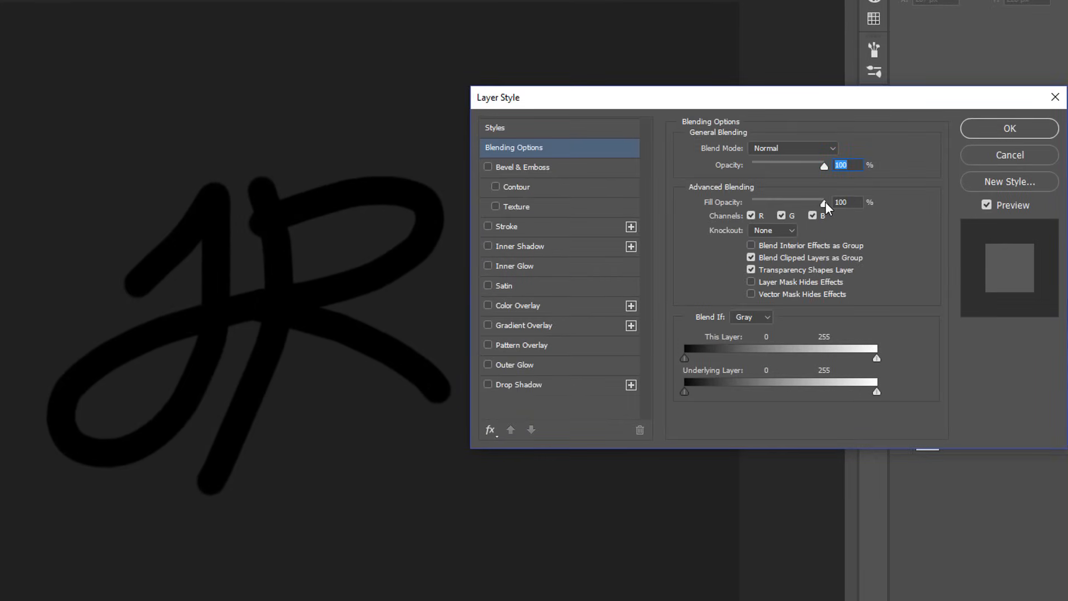
{"action": "left_click_drag", "start_coordinate": [822, 203], "coordinate": [751, 203]}
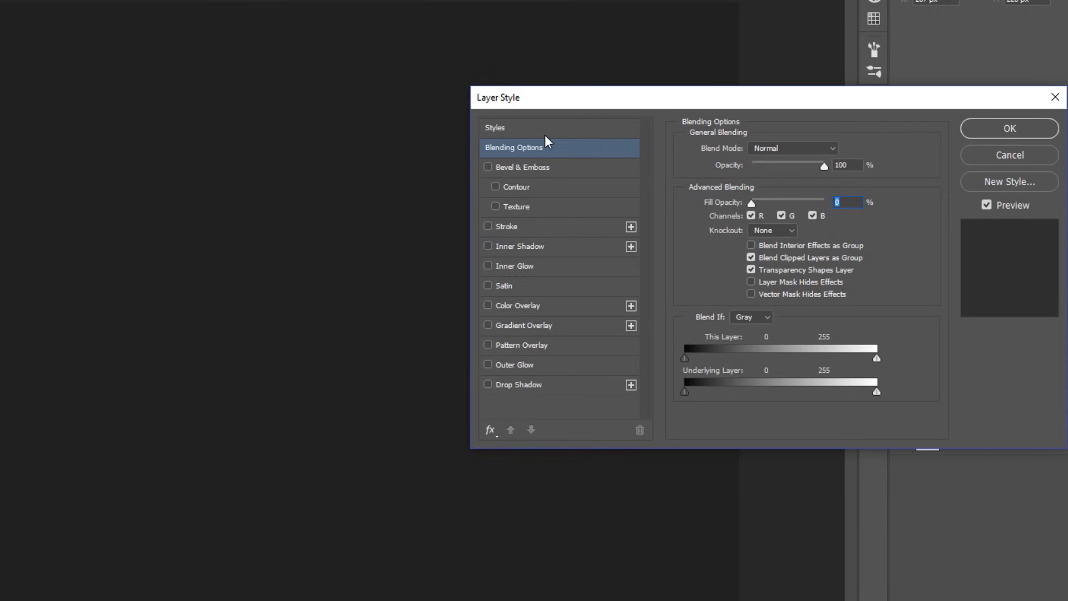
{"action": "mouse_move", "coordinate": [547, 152]}
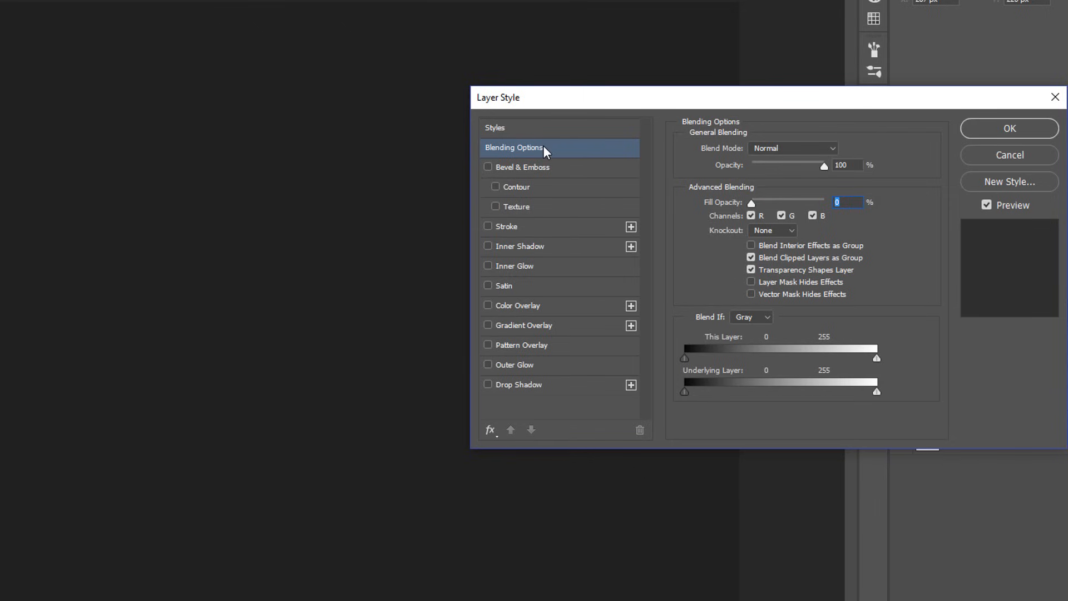
{"action": "mouse_move", "coordinate": [552, 184]}
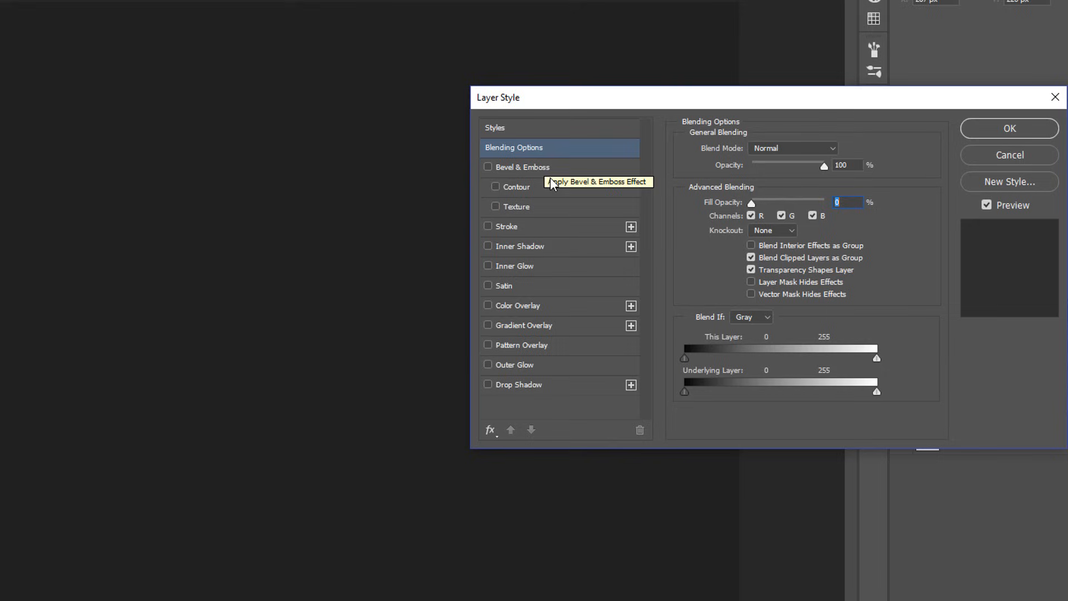
{"action": "mouse_move", "coordinate": [549, 344]}
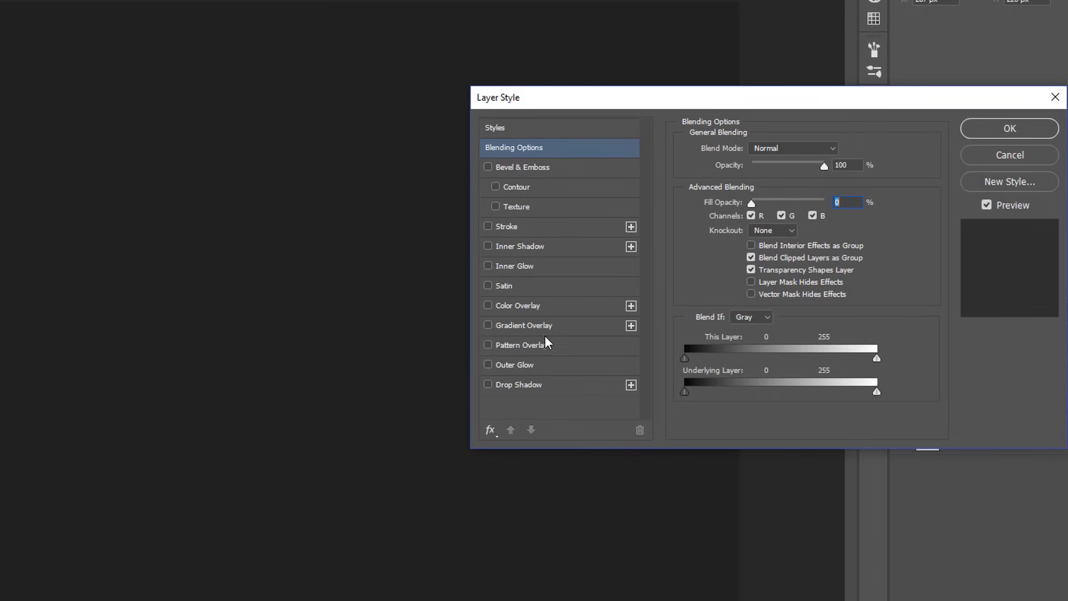
Step: Add a white Color Overlay and a Multiply drop shadow: 48%, 137°, 17 px distance, size 13
{"action": "left_click", "coordinate": [488, 306]}
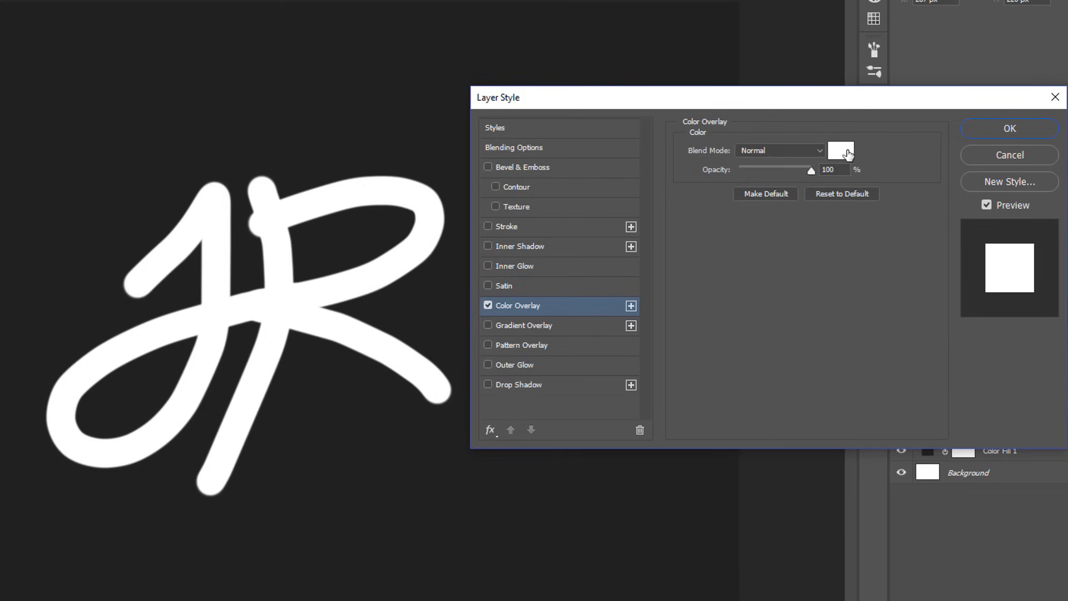
{"action": "left_click", "coordinate": [520, 385]}
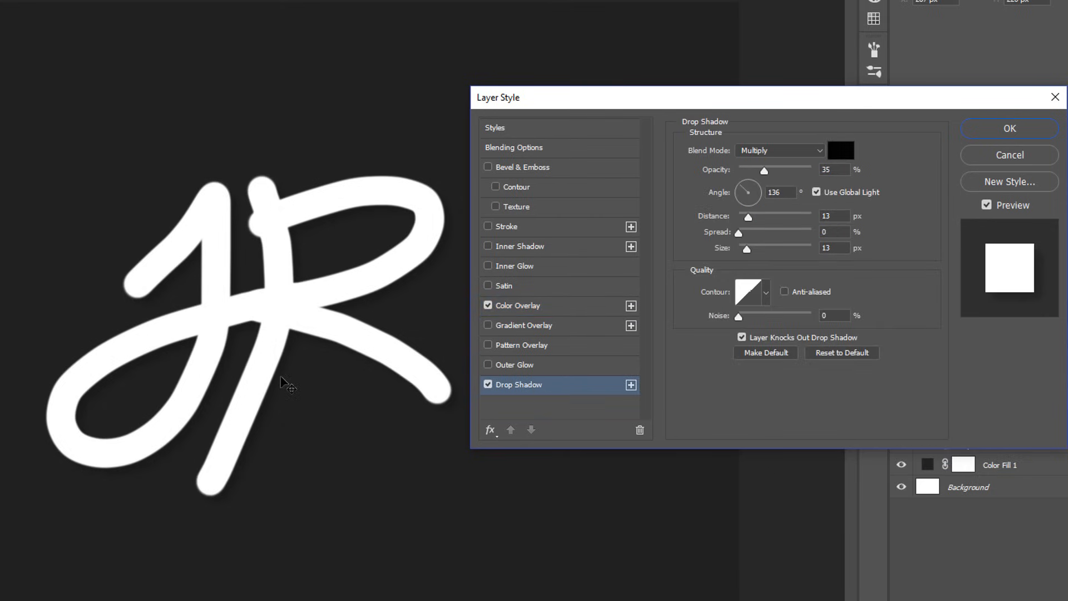
{"action": "left_click_drag", "start_coordinate": [746, 216], "coordinate": [759, 217]}
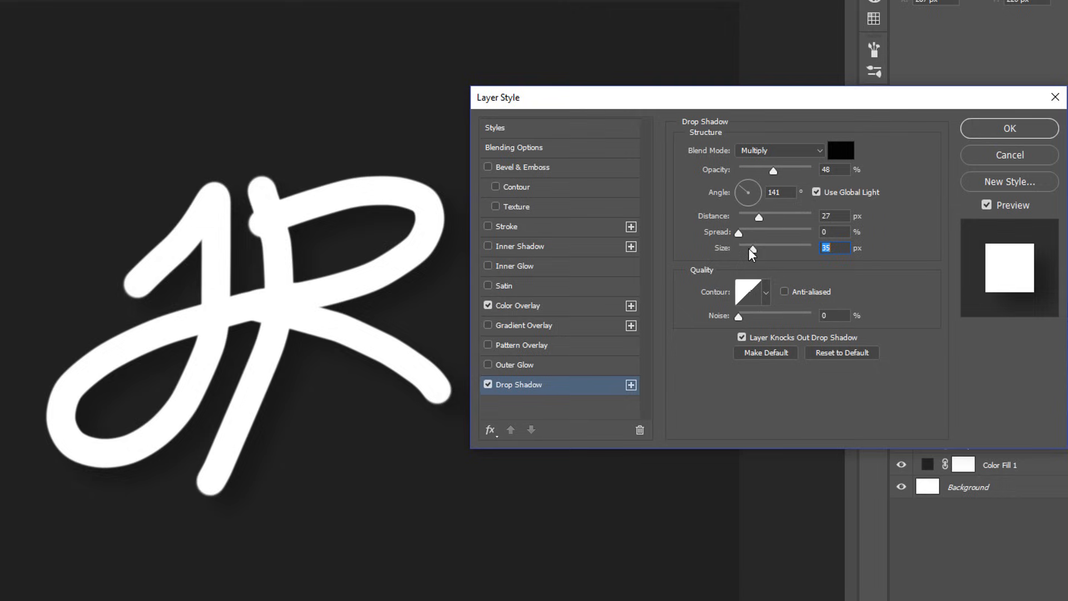
{"action": "left_click_drag", "start_coordinate": [752, 250], "coordinate": [744, 249]}
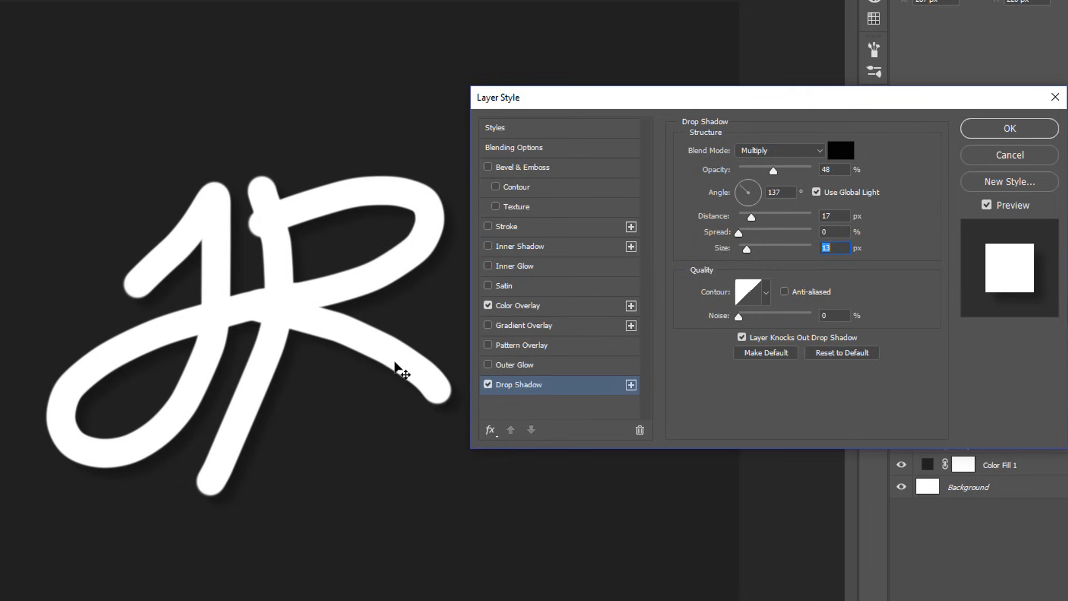
{"action": "mouse_move", "coordinate": [552, 152]}
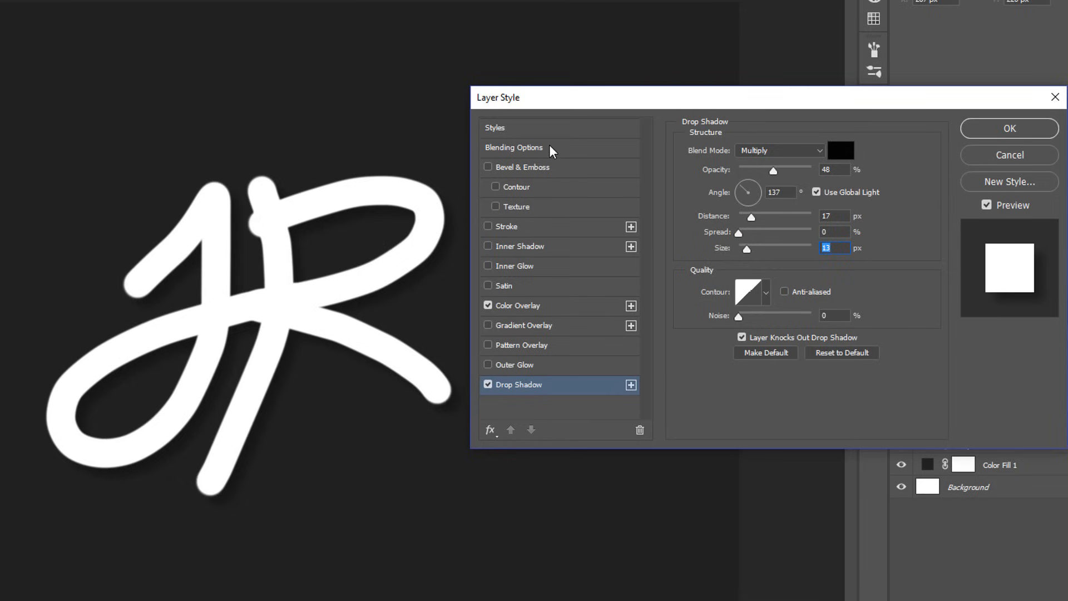
Step: Set the Signature layer's opacity to 75% and its blend mode to Screen
{"action": "left_click", "coordinate": [512, 147]}
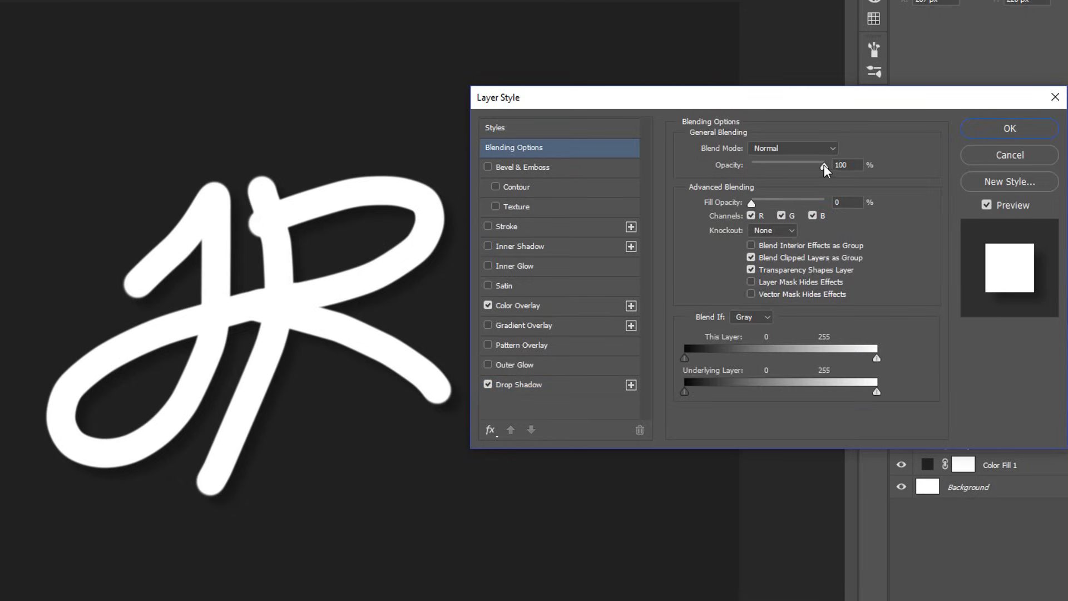
{"action": "left_click_drag", "start_coordinate": [823, 167], "coordinate": [805, 168]}
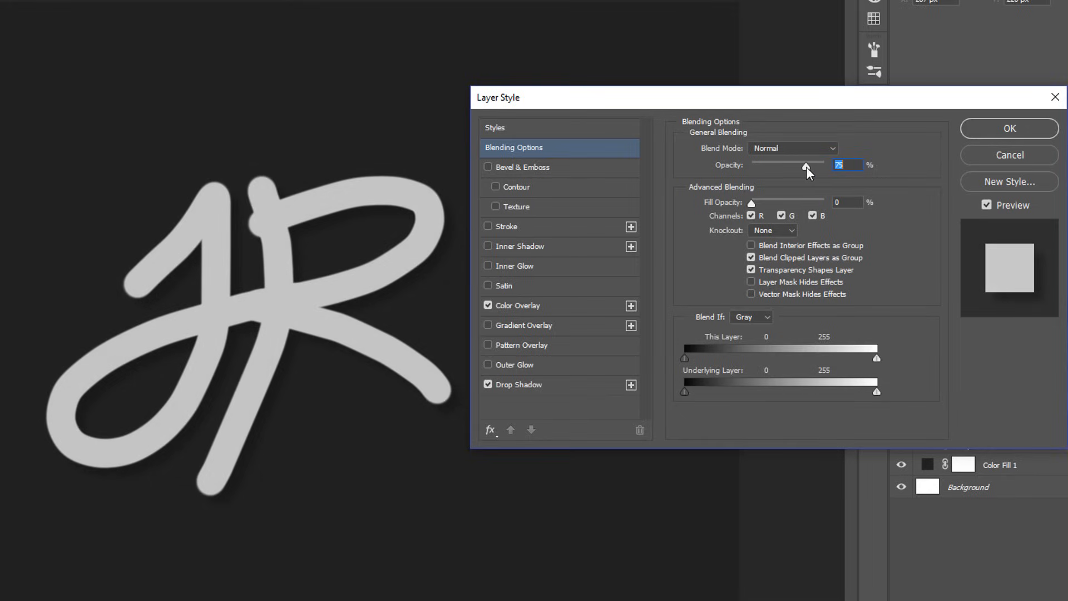
{"action": "left_click", "coordinate": [1008, 128]}
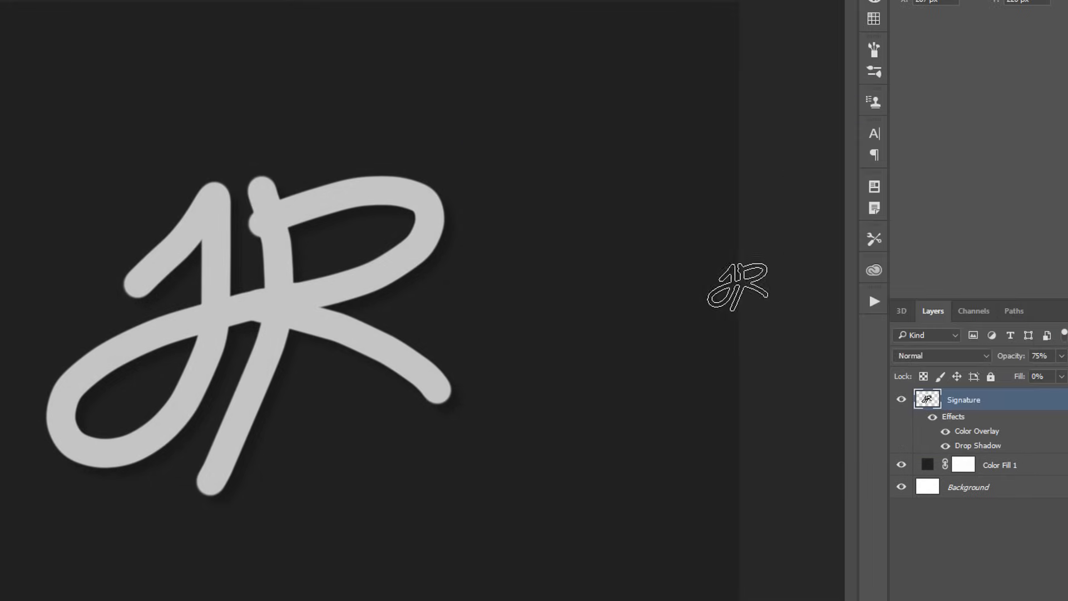
{"action": "left_click", "coordinate": [942, 355]}
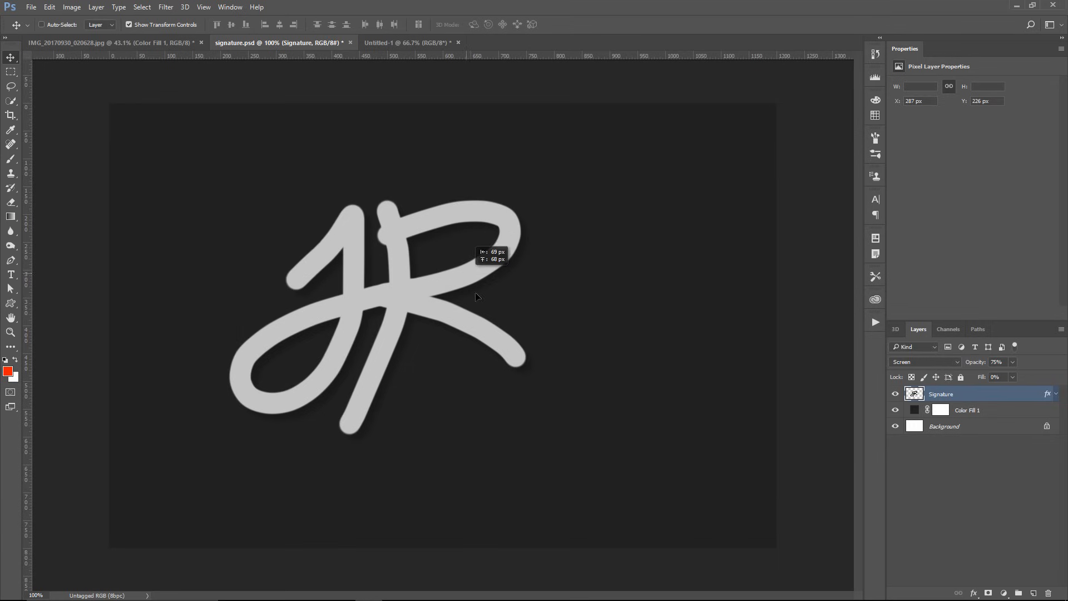
Step: Show the Libraries panel and switch to the Tutorial Ideas library
{"action": "left_click", "coordinate": [230, 7]}
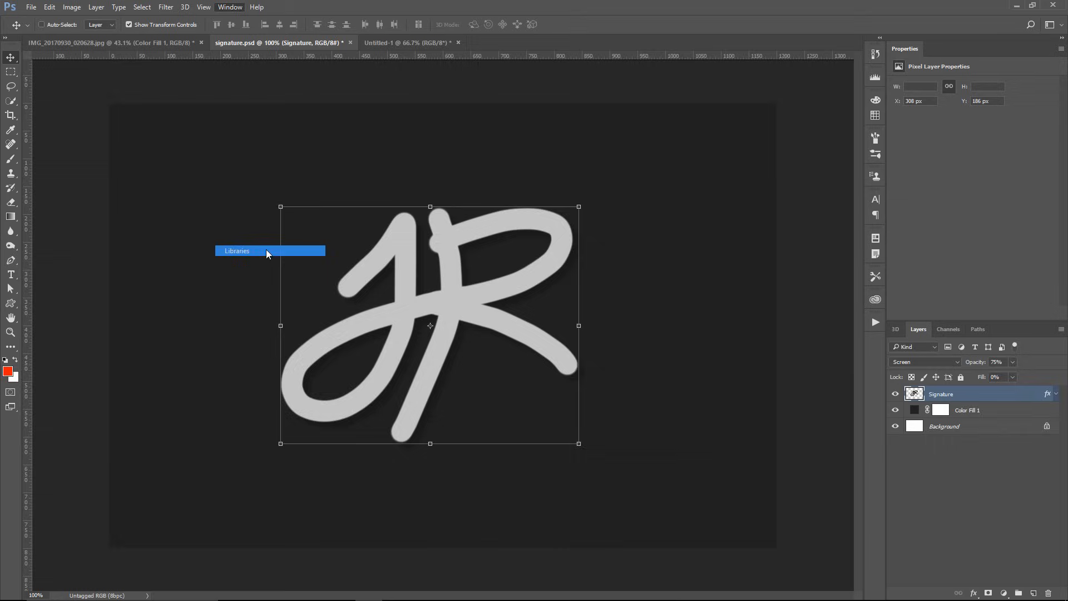
{"action": "left_click", "coordinate": [236, 251]}
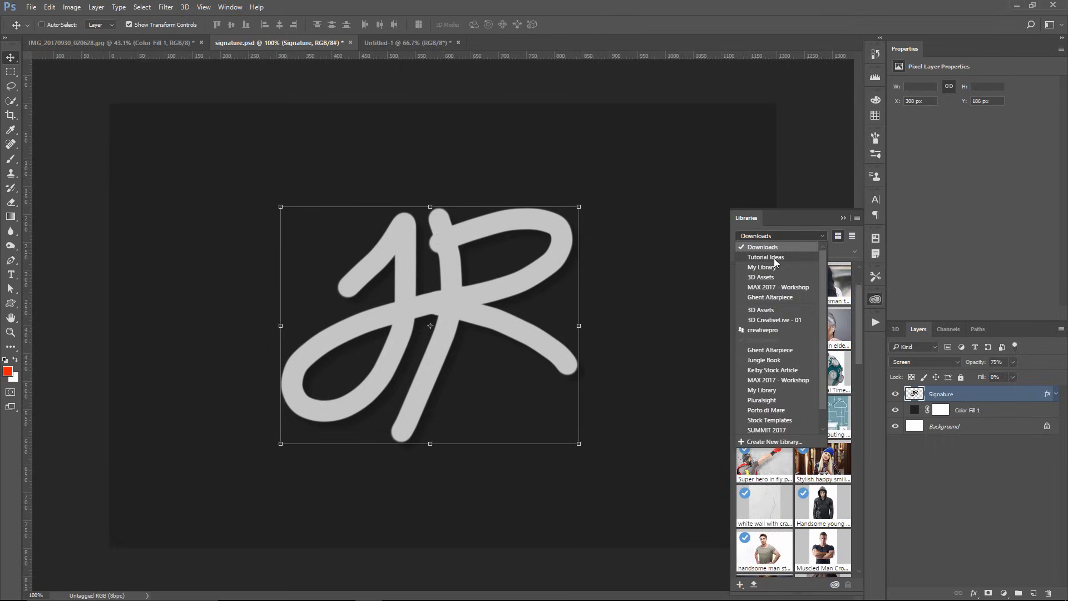
{"action": "left_click", "coordinate": [765, 257]}
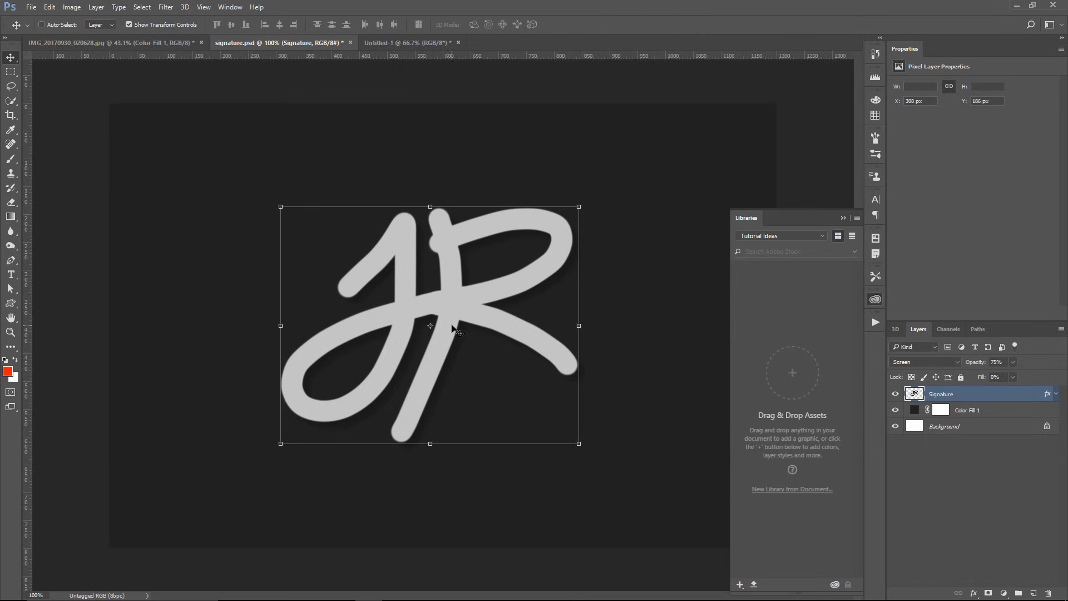
{"action": "mouse_move", "coordinate": [627, 358]}
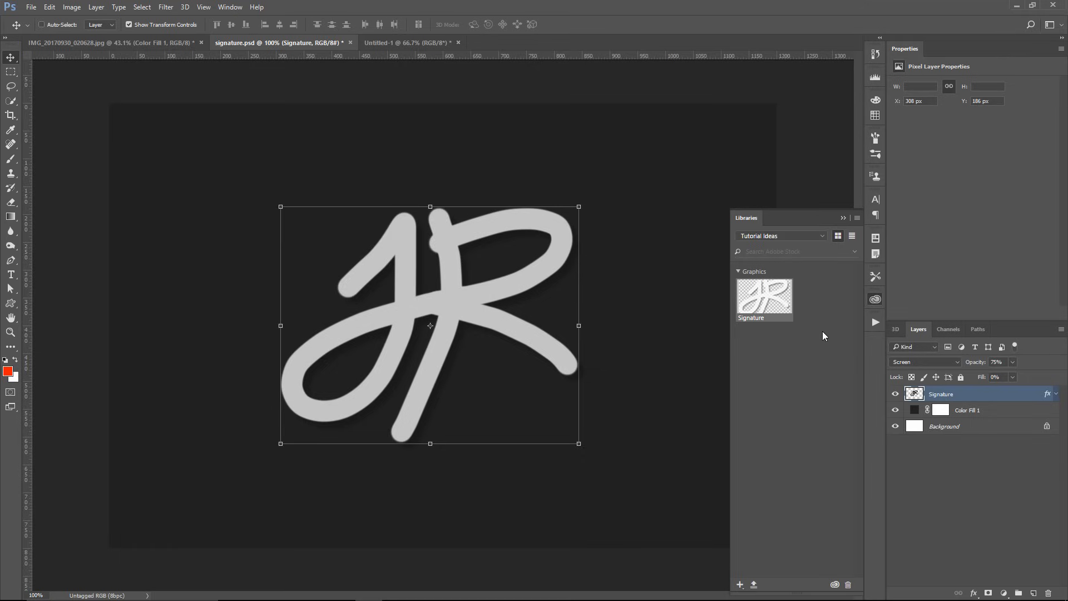
{"action": "mouse_move", "coordinate": [814, 339]}
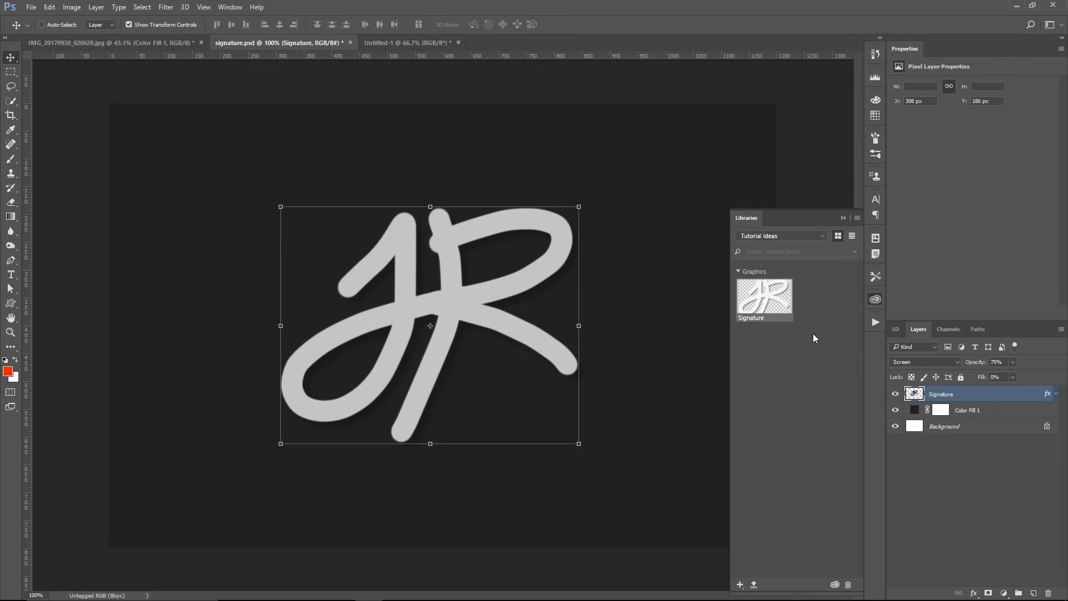
{"action": "mouse_move", "coordinate": [810, 337]}
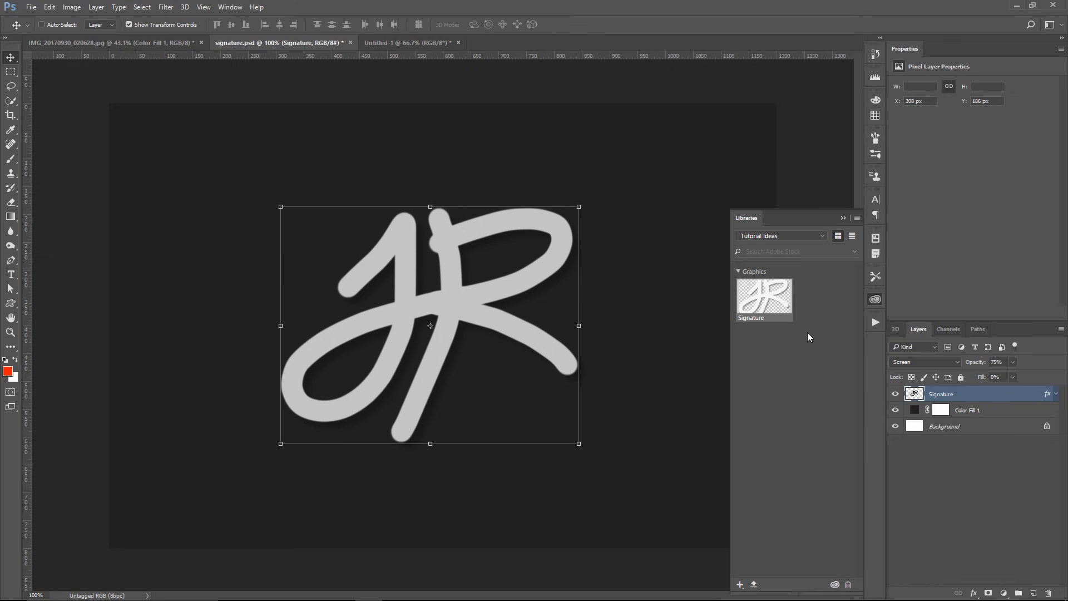
Step: Drop the Signature library graphic onto the portrait's lower right
{"action": "left_click", "coordinate": [407, 42]}
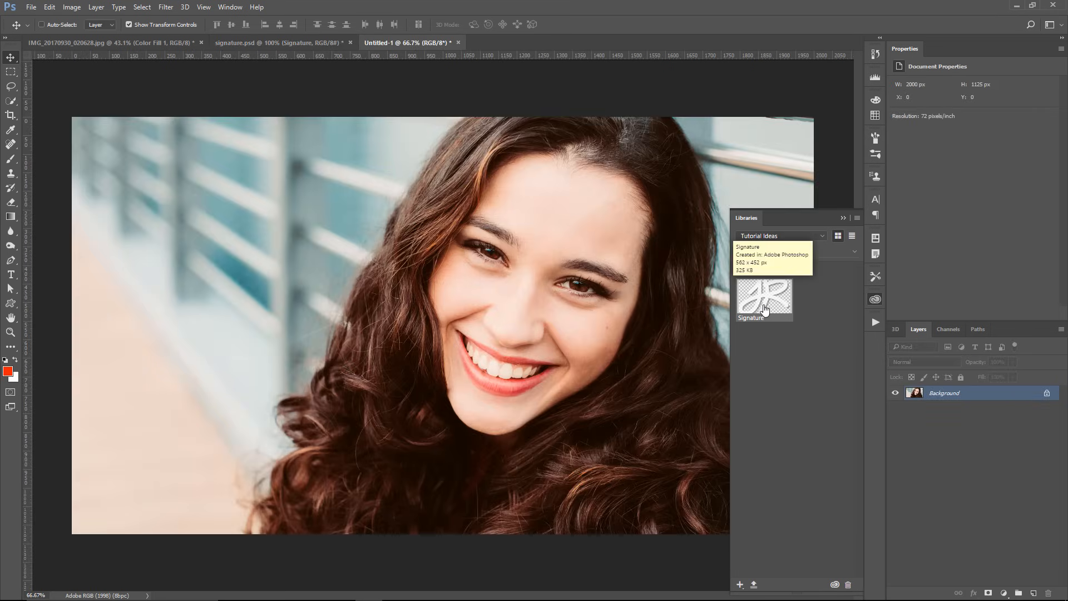
{"action": "right_click", "coordinate": [762, 296]}
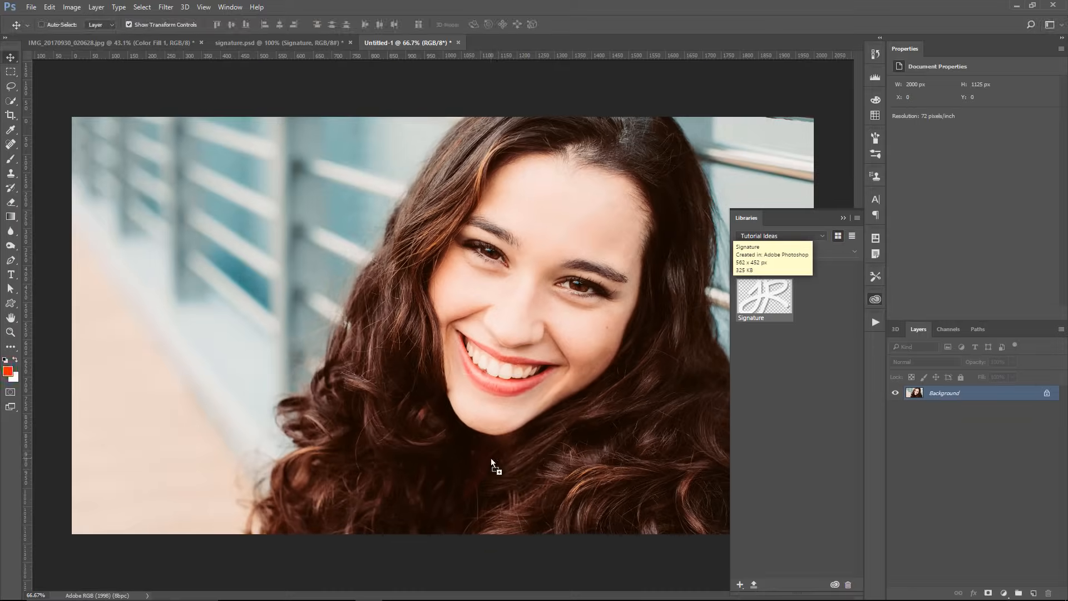
{"action": "left_click_drag", "start_coordinate": [763, 297], "coordinate": [489, 456]}
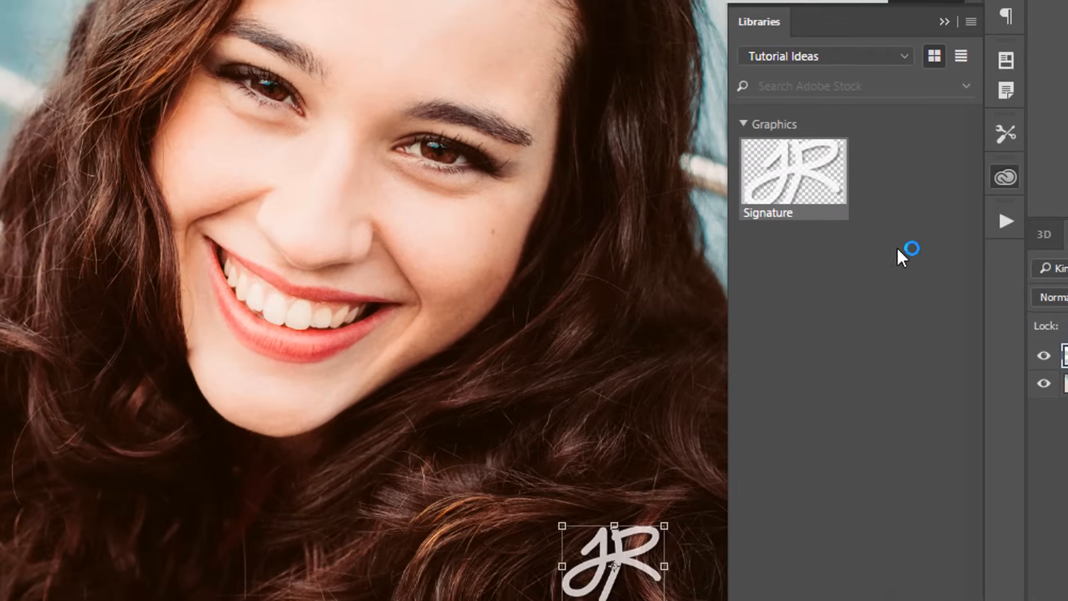
Step: Place the Signature graphic as editable layers and move it beside the first
{"action": "right_click", "coordinate": [792, 170]}
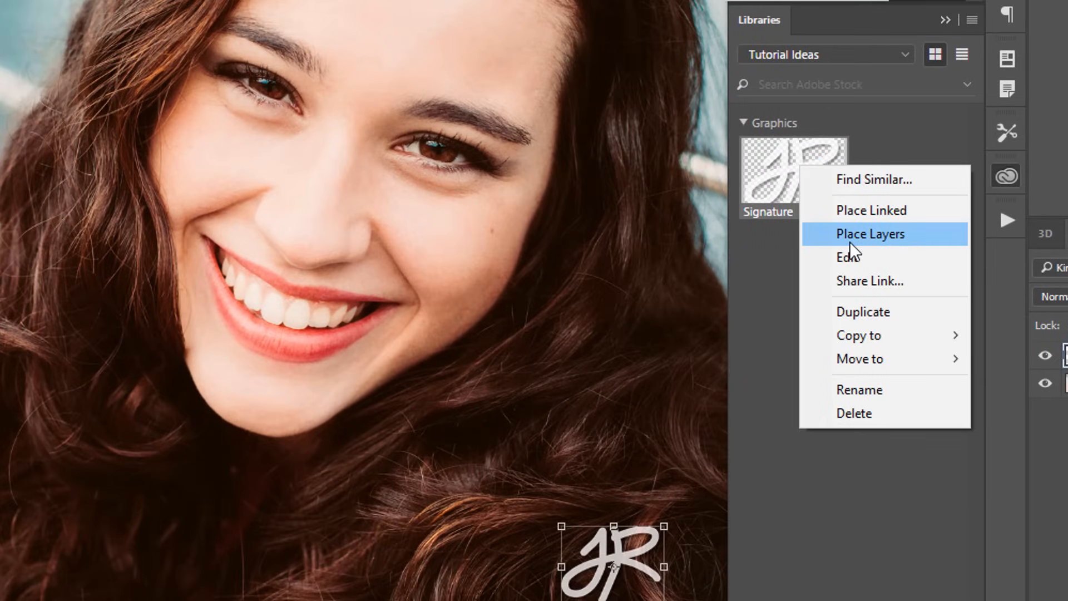
{"action": "left_click", "coordinate": [870, 234]}
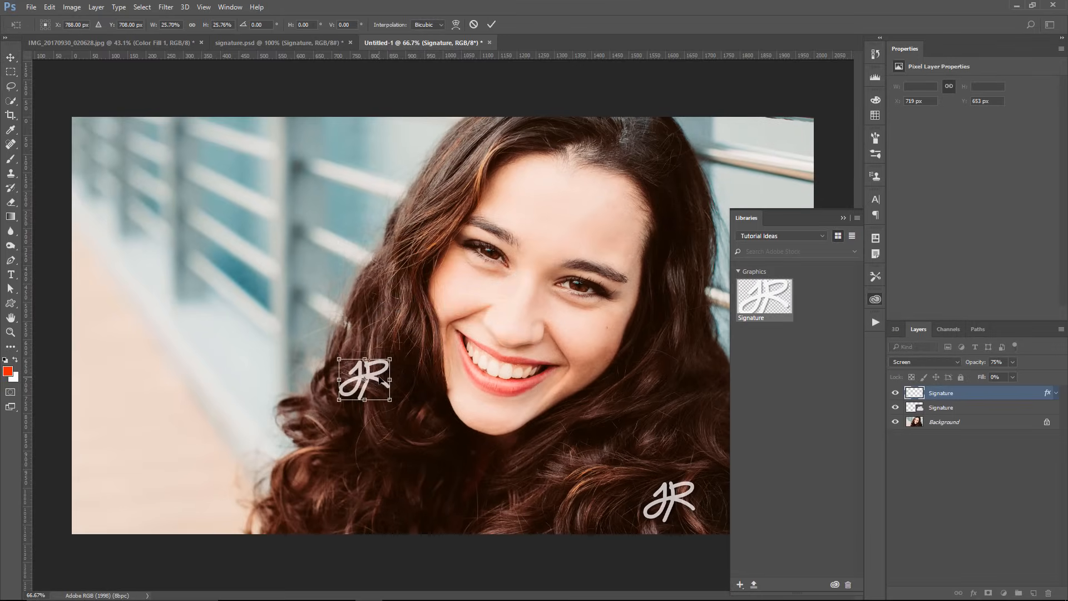
{"action": "left_click_drag", "start_coordinate": [363, 379], "coordinate": [597, 503]}
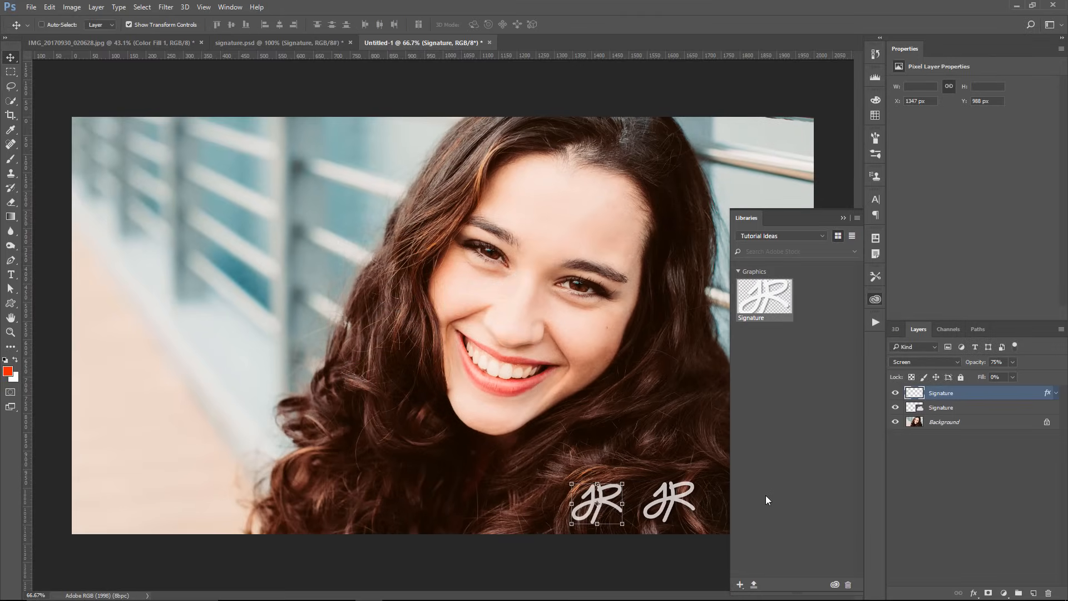
{"action": "mouse_move", "coordinate": [767, 384]}
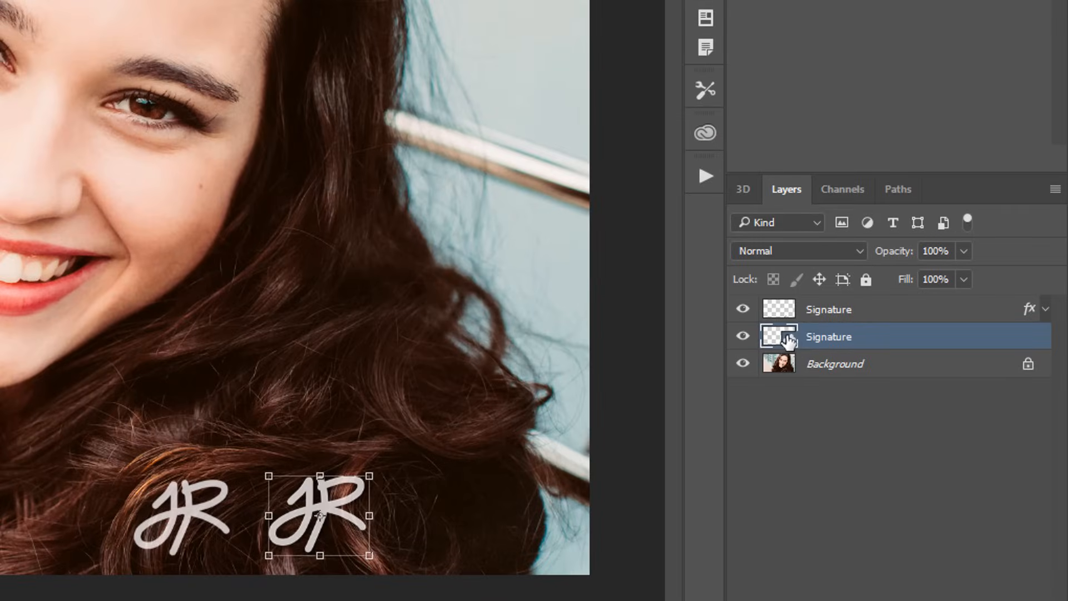
{"action": "mouse_move", "coordinate": [711, 156]}
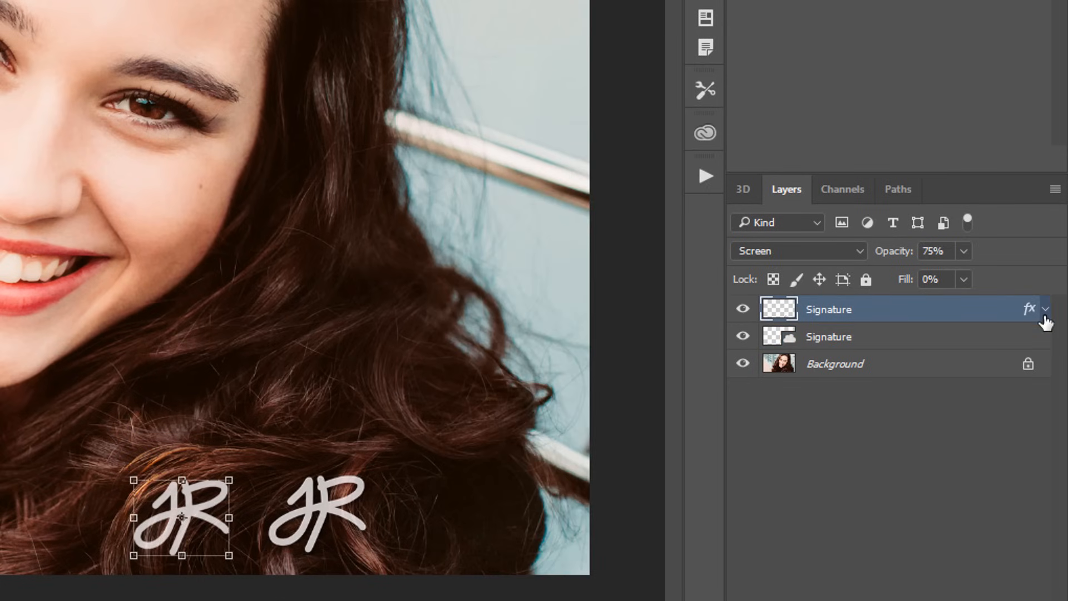
Step: Open the placed copy's layer effects and pick a new overlay colour
{"action": "left_click", "coordinate": [1046, 309]}
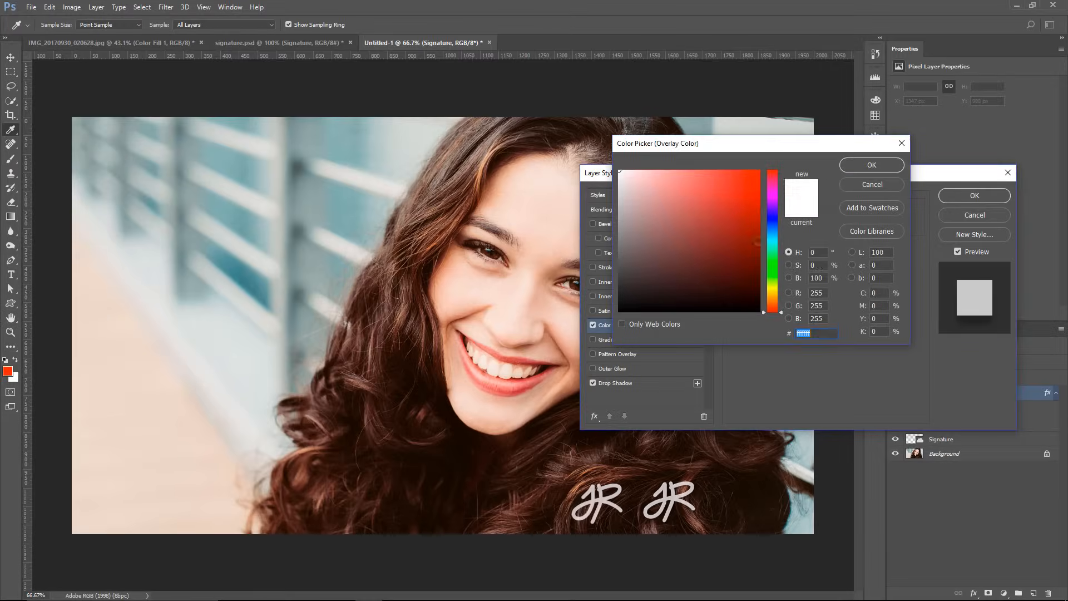
{"action": "left_click", "coordinate": [871, 165]}
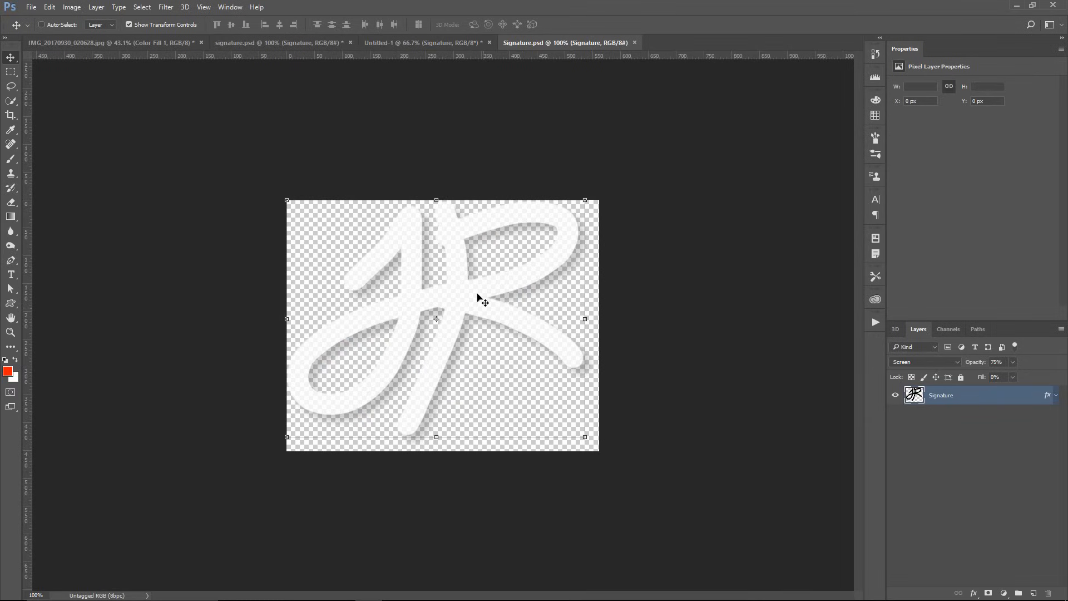
Step: Return to the portrait to compare the two signature copies
{"action": "left_click", "coordinate": [421, 42]}
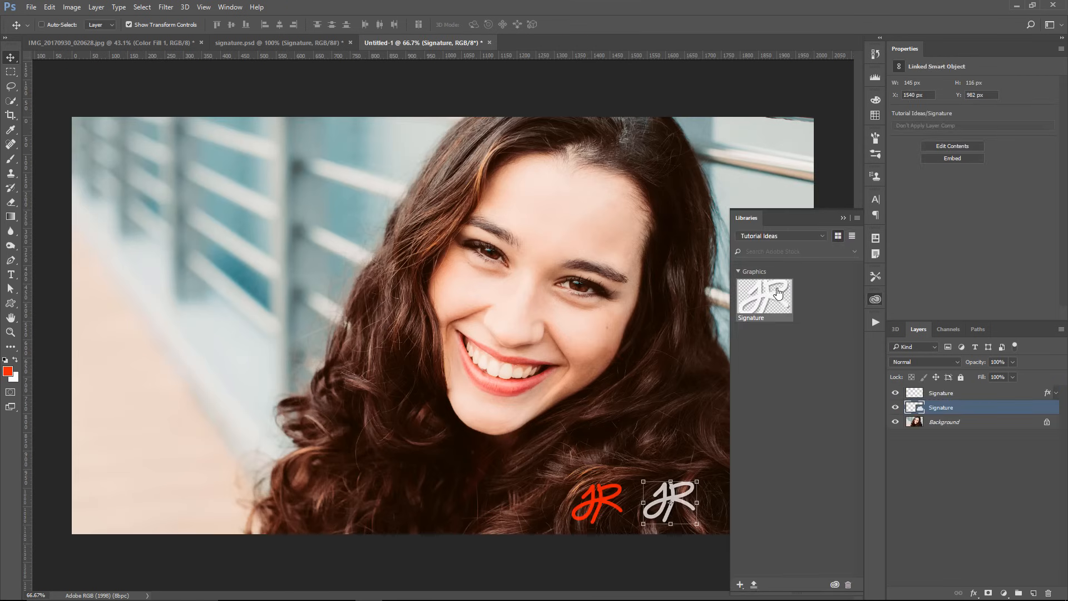
{"action": "mouse_move", "coordinate": [764, 295]}
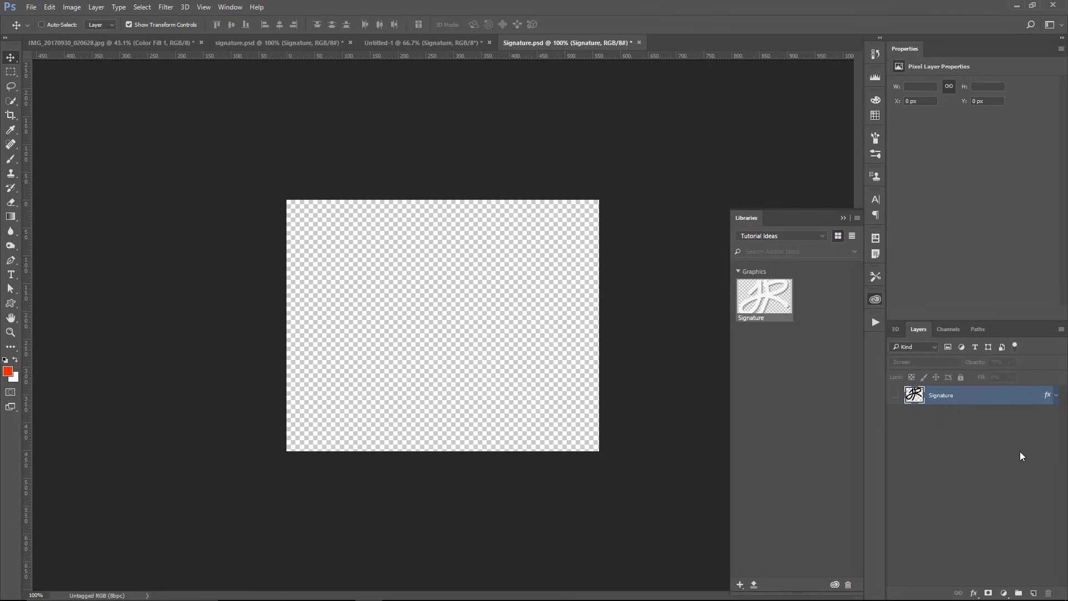
Step: Draw the fleur-de-lis with the Custom Shape tool, then close Signature.psd
{"action": "left_click", "coordinate": [11, 304]}
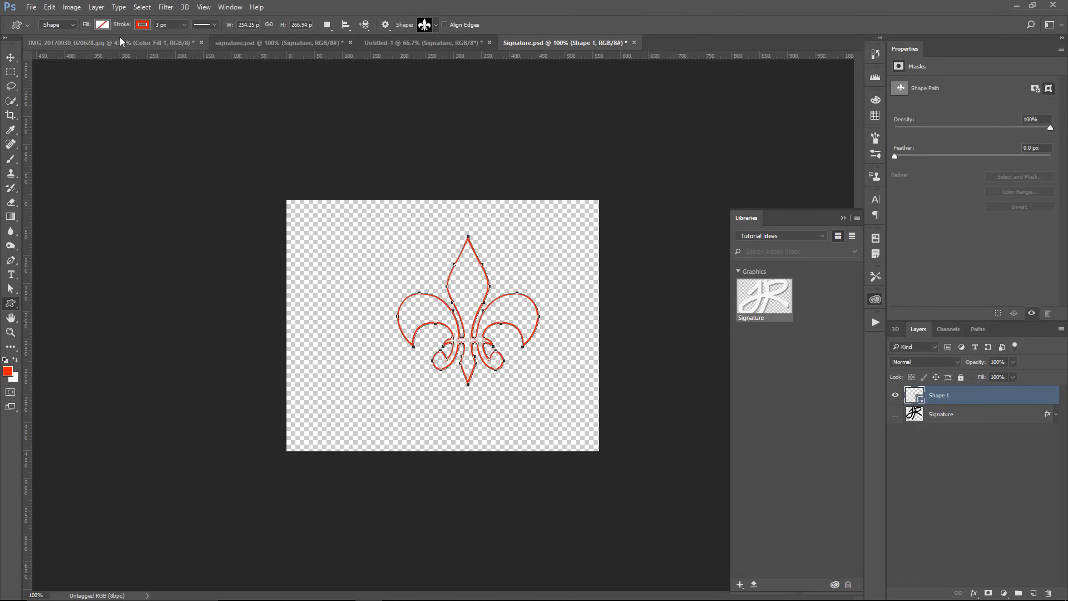
{"action": "left_click", "coordinate": [103, 24]}
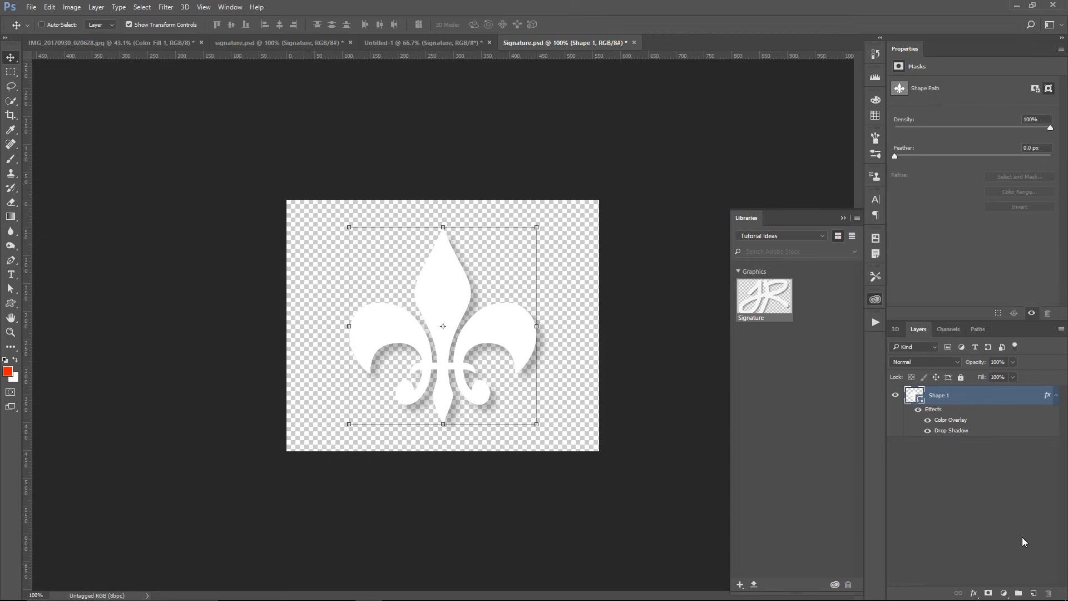
{"action": "left_click", "coordinate": [633, 43]}
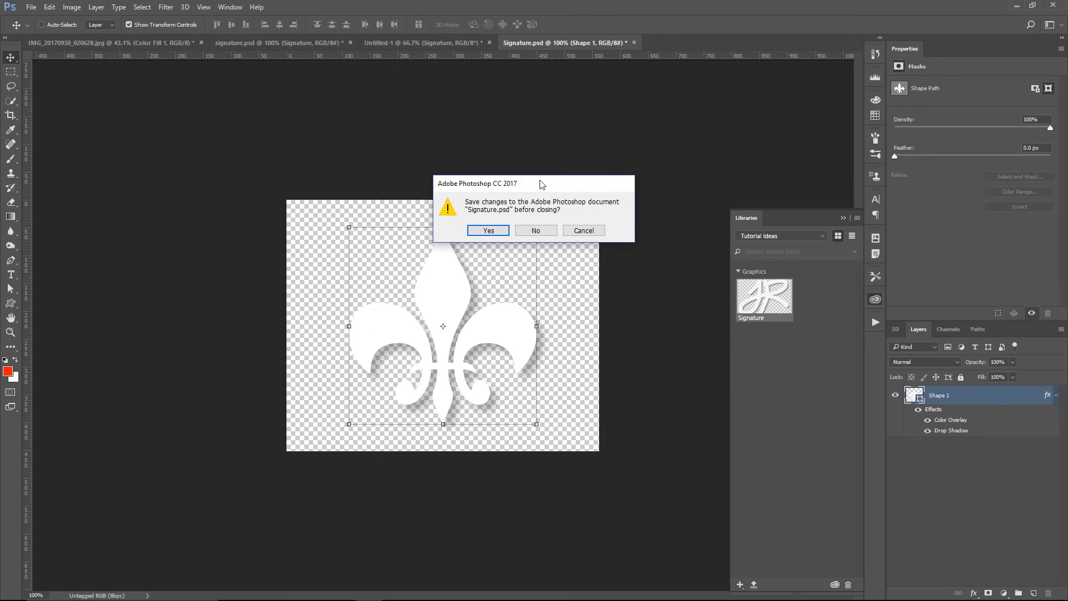